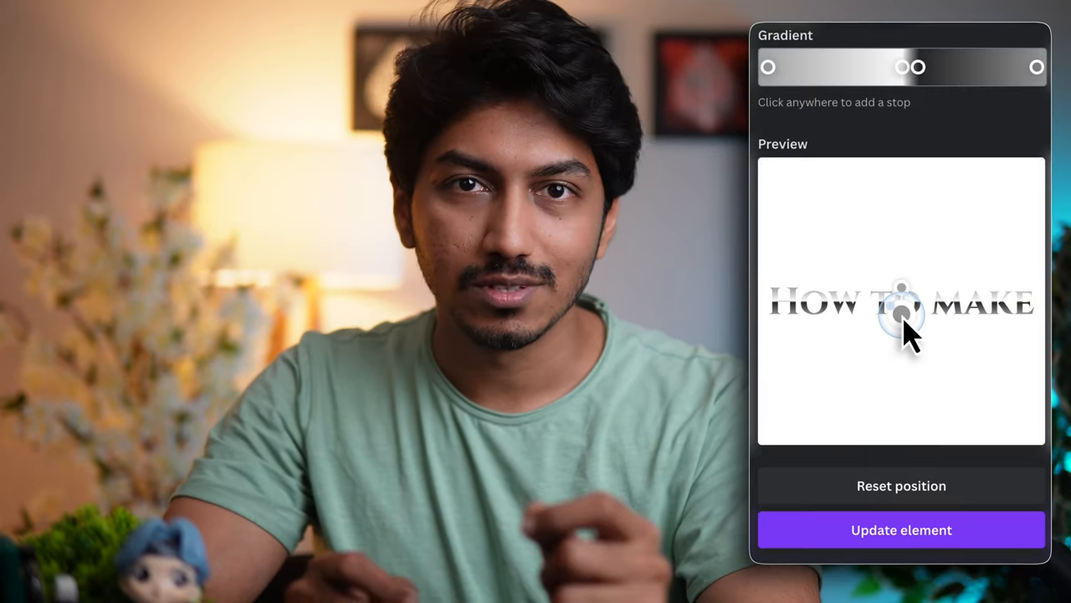
Show the Discover apps panel beside the METALLIC FONT design.
click(900, 529)
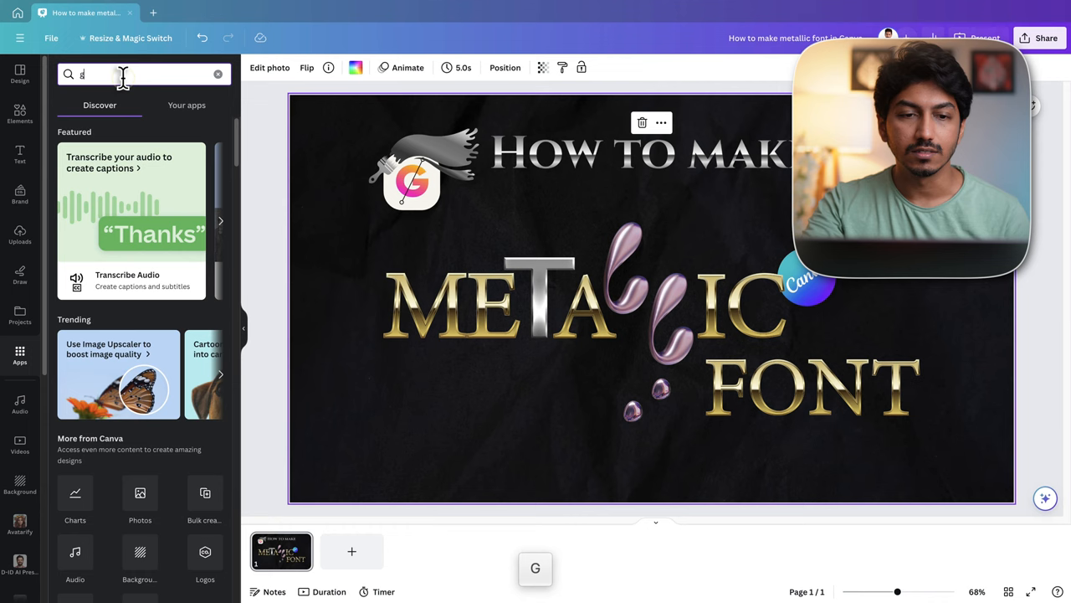
Search Apps for 'gradient', launch TypeGradient and enter 'How to make' centre-aligned.
text(gradient)
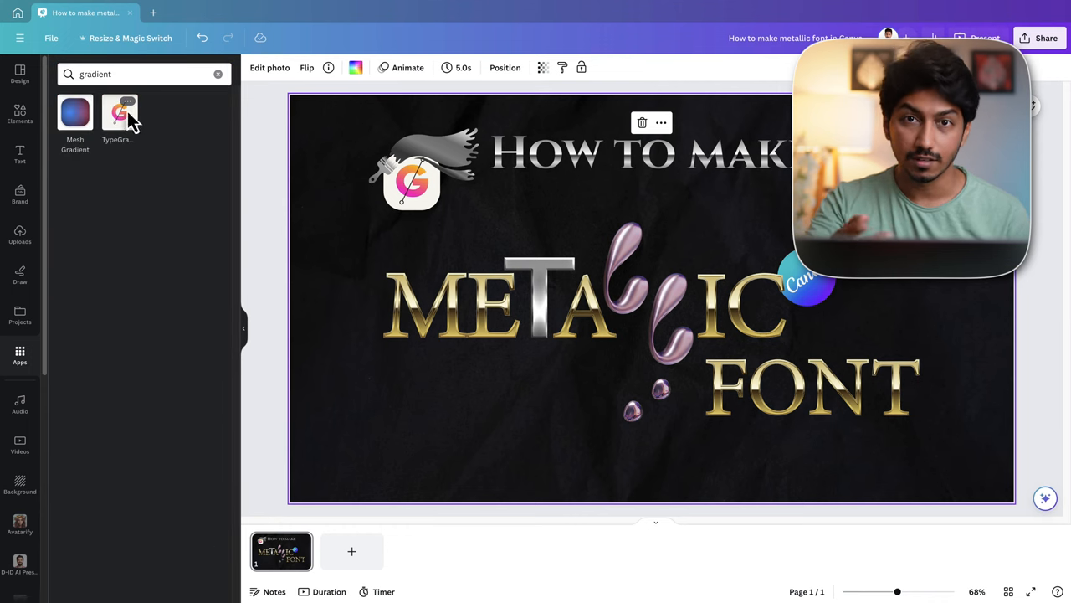
click(121, 114)
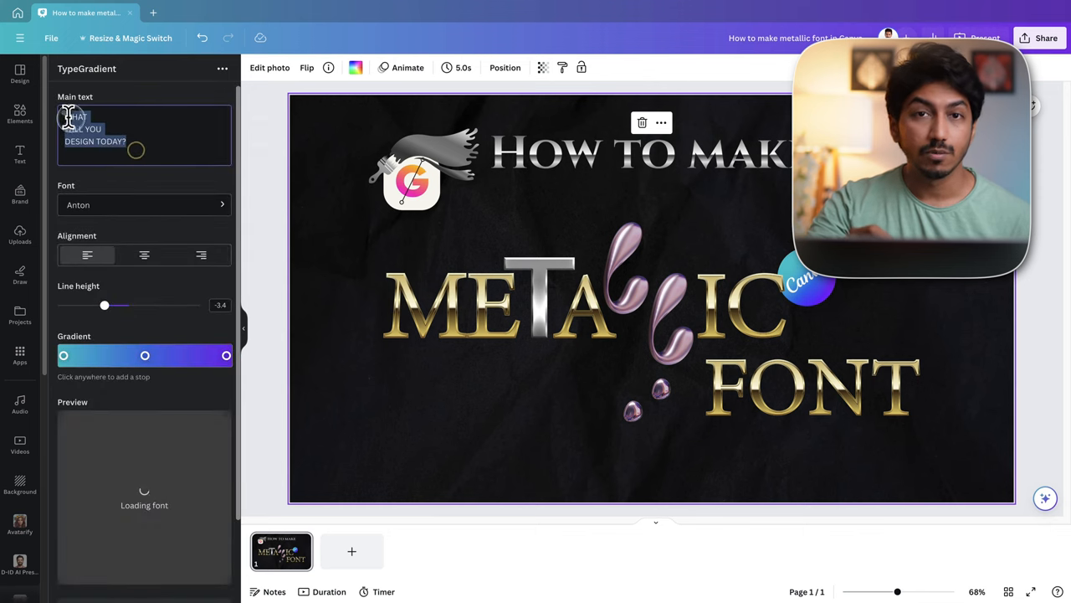
text(How to make)
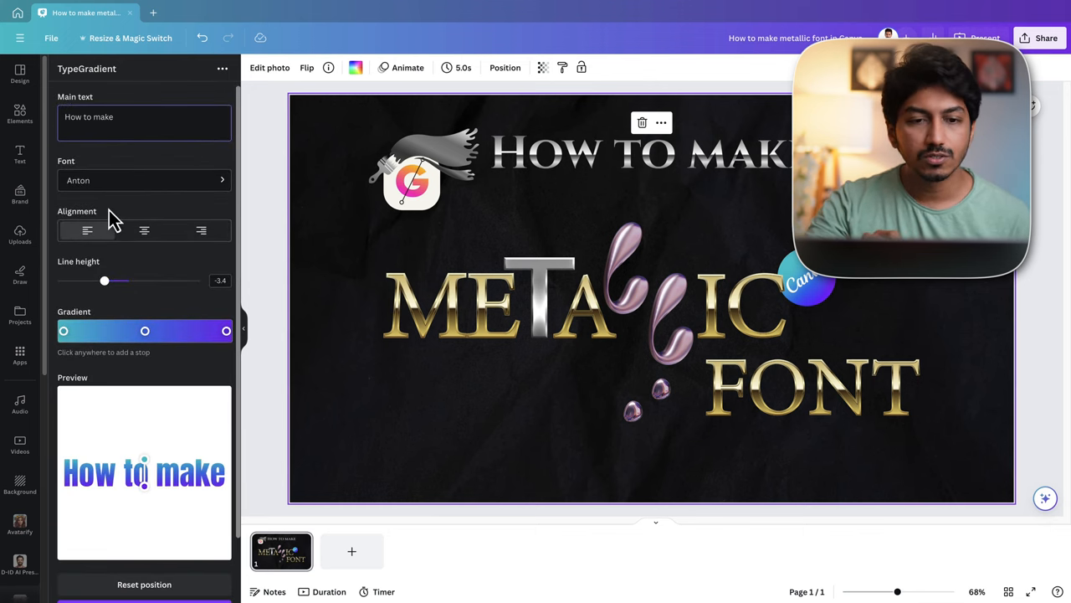
click(144, 231)
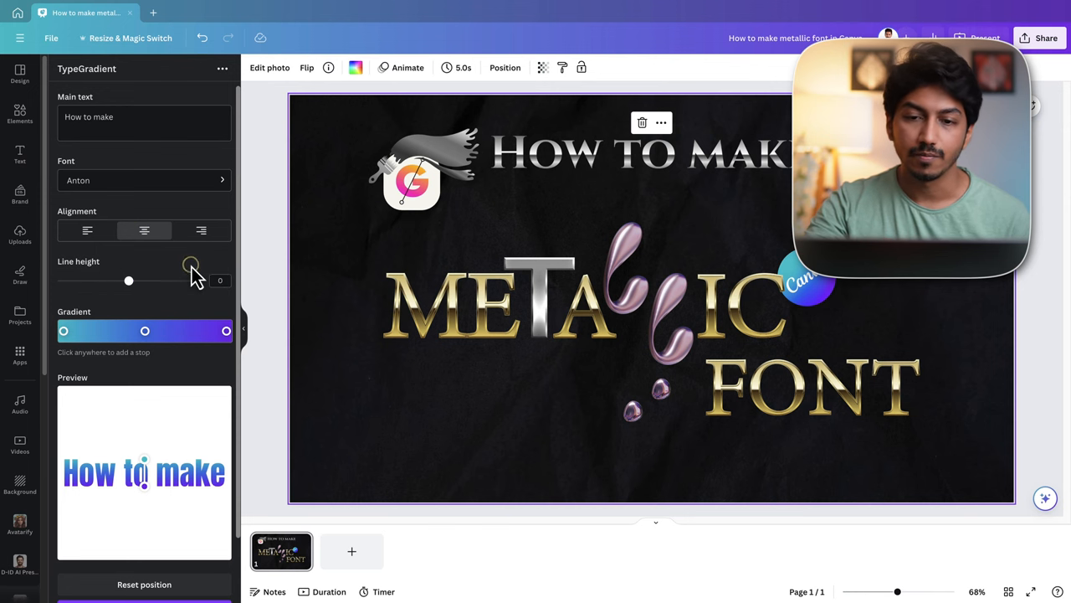
Choose Cinzel Bold as the TypeGradient font.
click(142, 181)
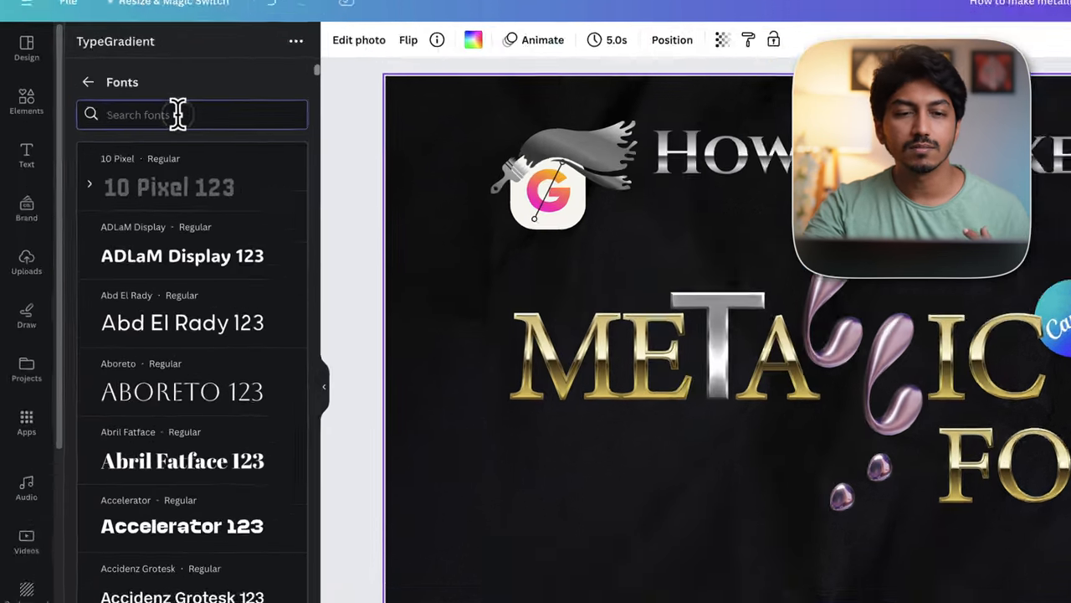
text(cinz)
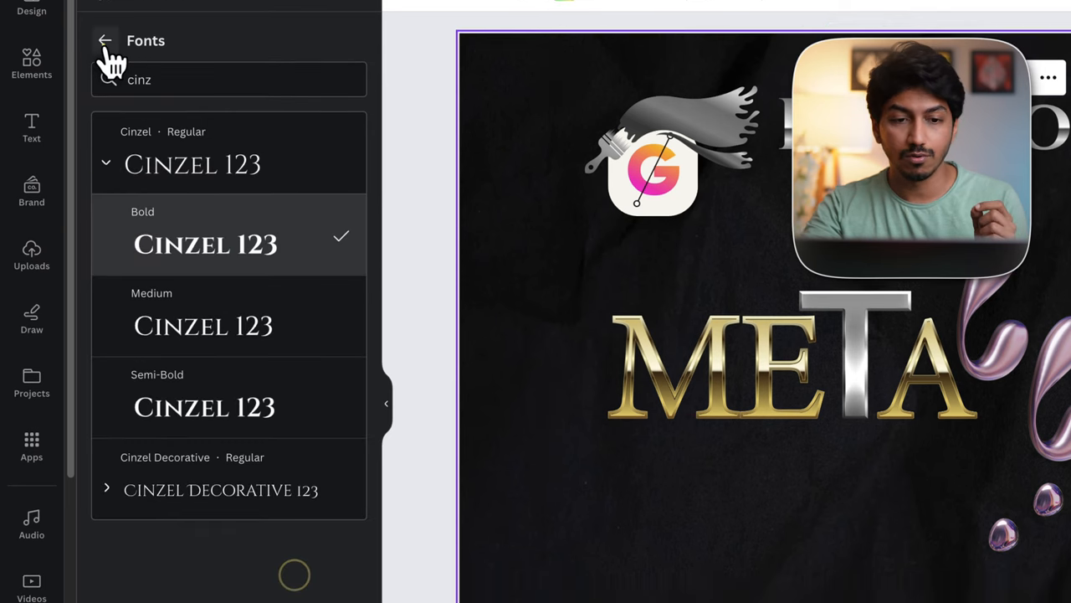
click(106, 41)
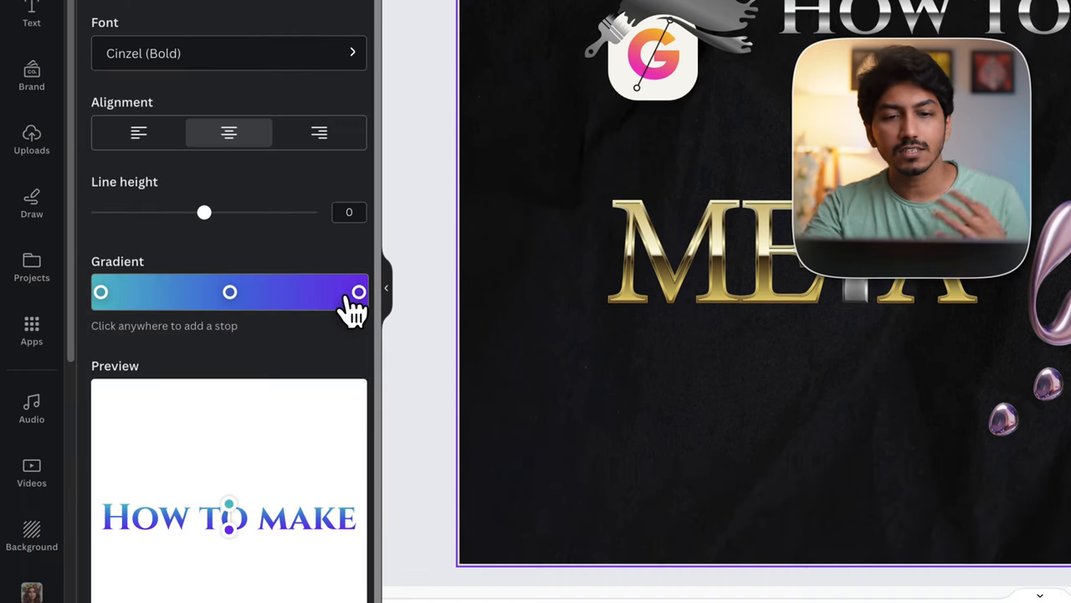
Recolour the gradient stops to greys and pale silver, adding an extra stop.
click(100, 291)
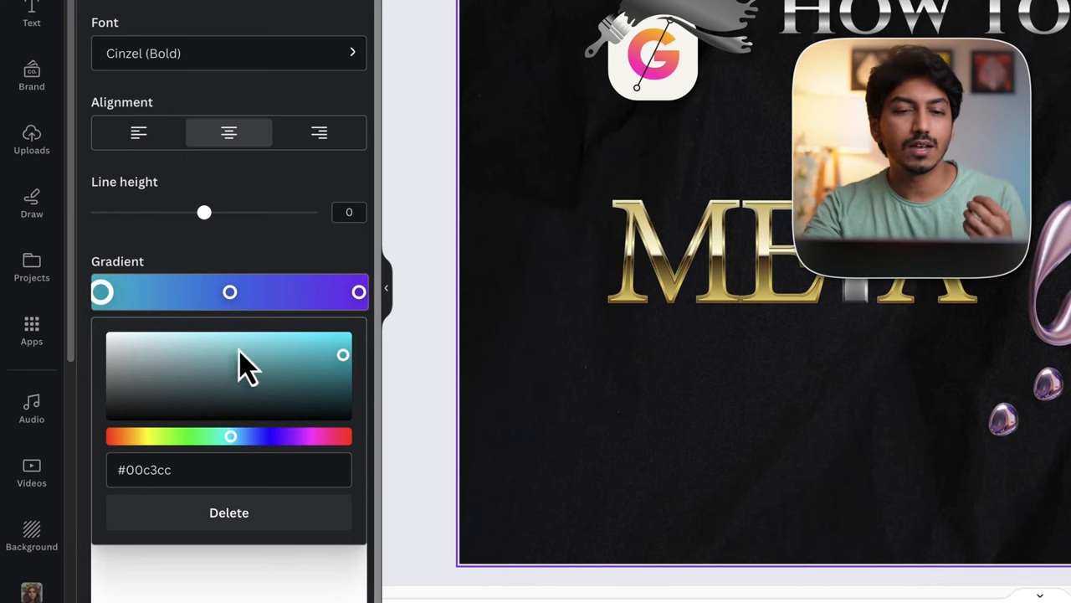
mouse_move(164, 393)
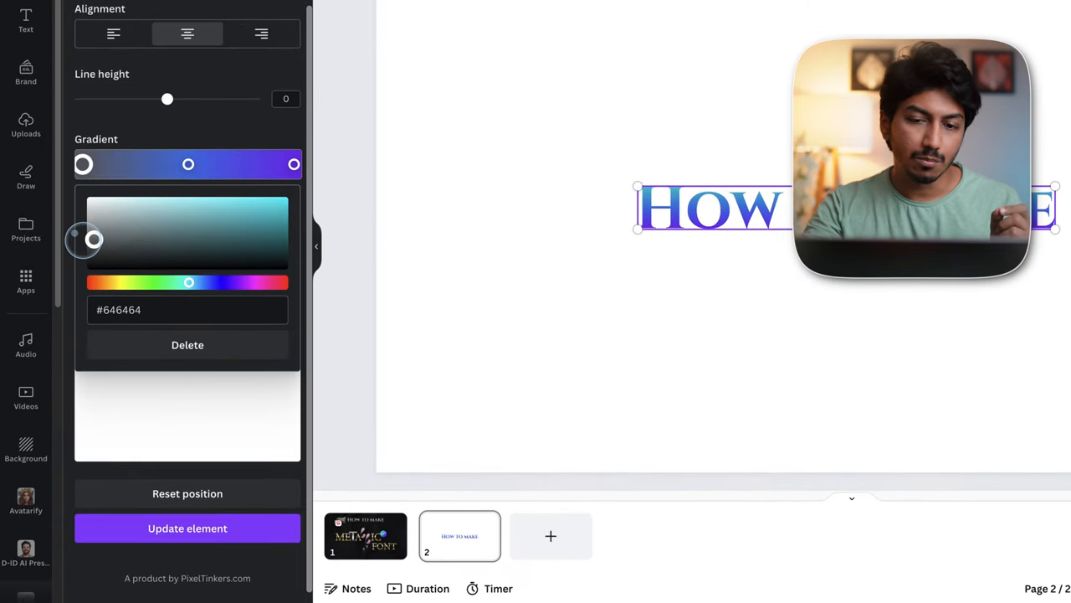
drag(94, 241, 94, 221)
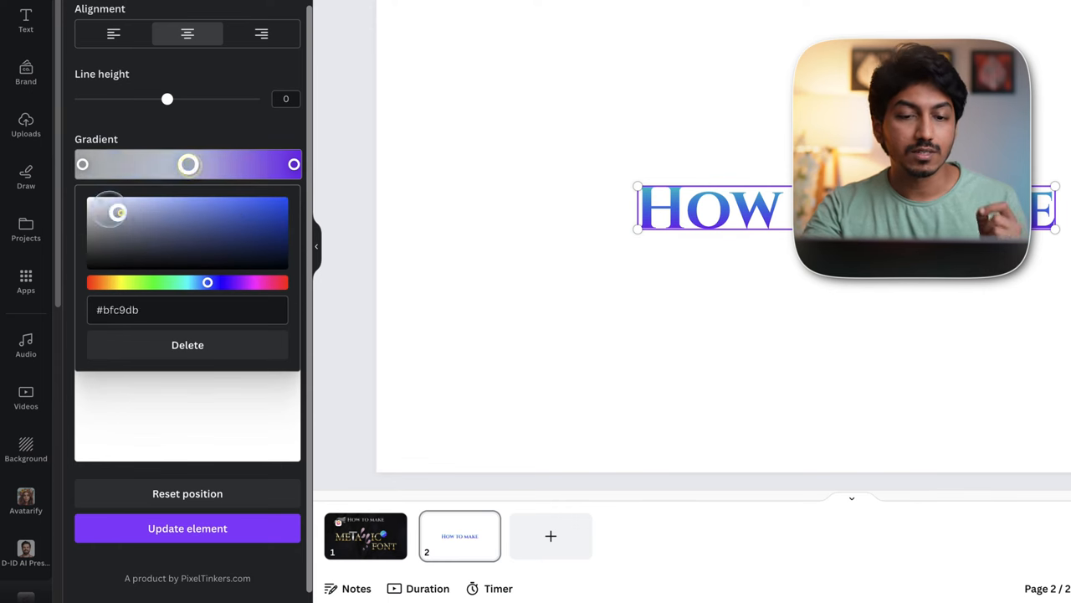
click(94, 204)
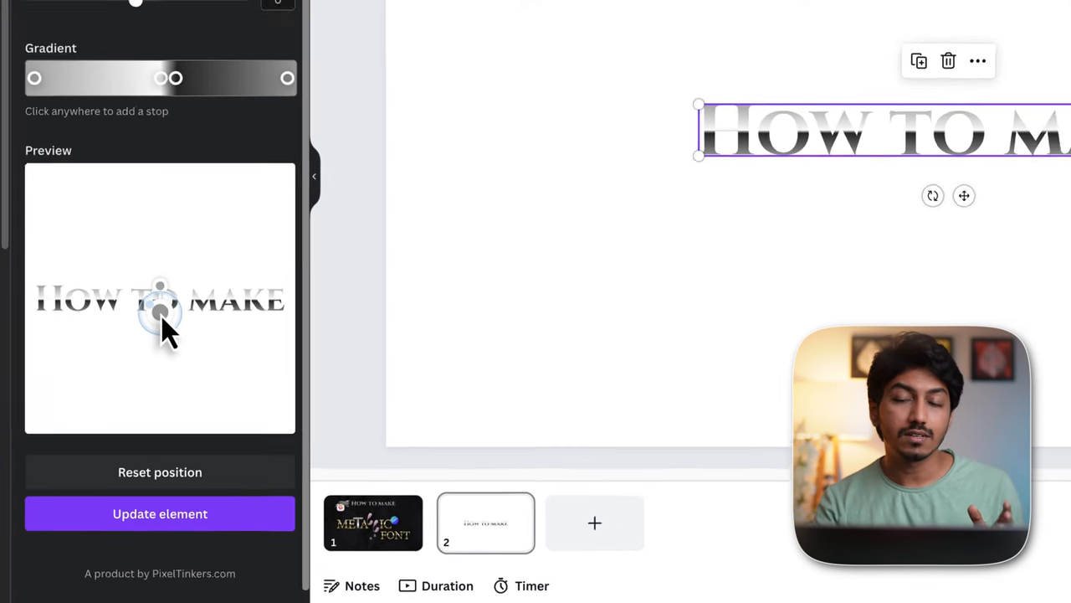
Update the heading element with the silver gradient.
click(161, 512)
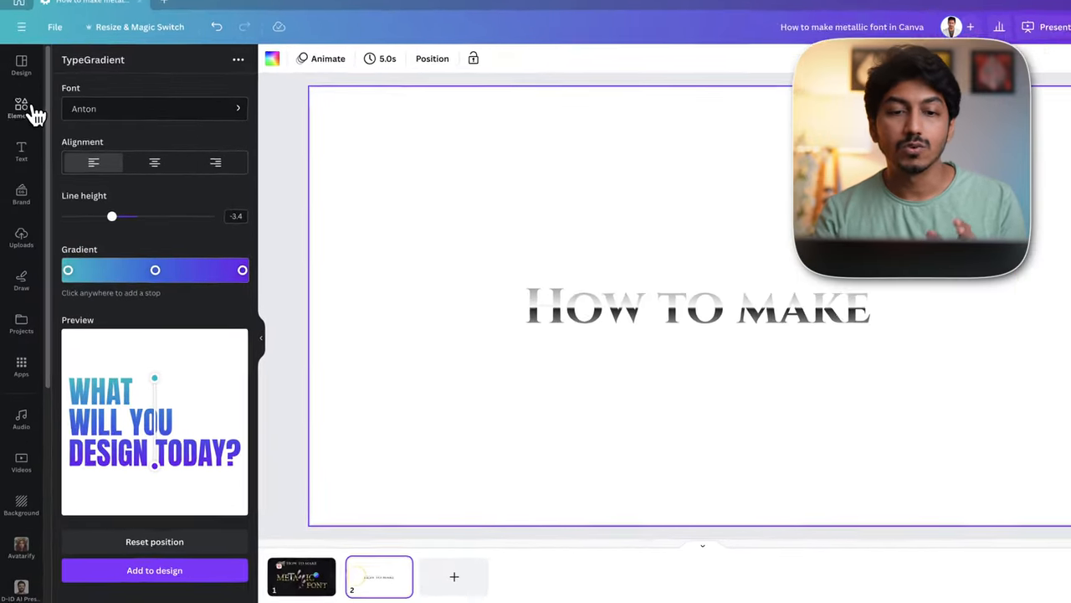
Search Elements for 'metallic letters' and browse the Photos and Graphics results.
click(20, 107)
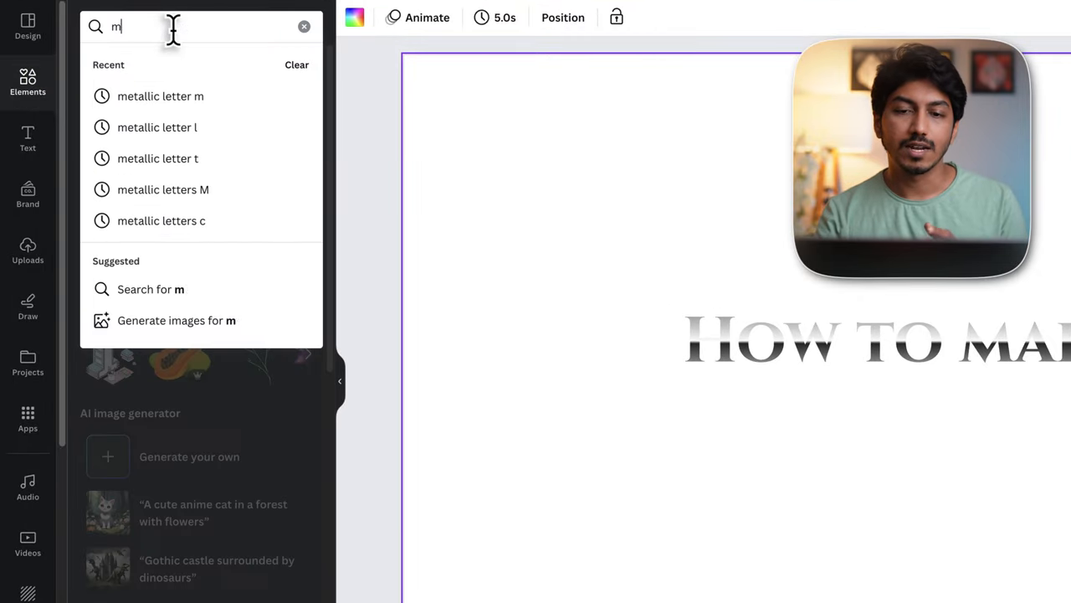
text(etallic letters)
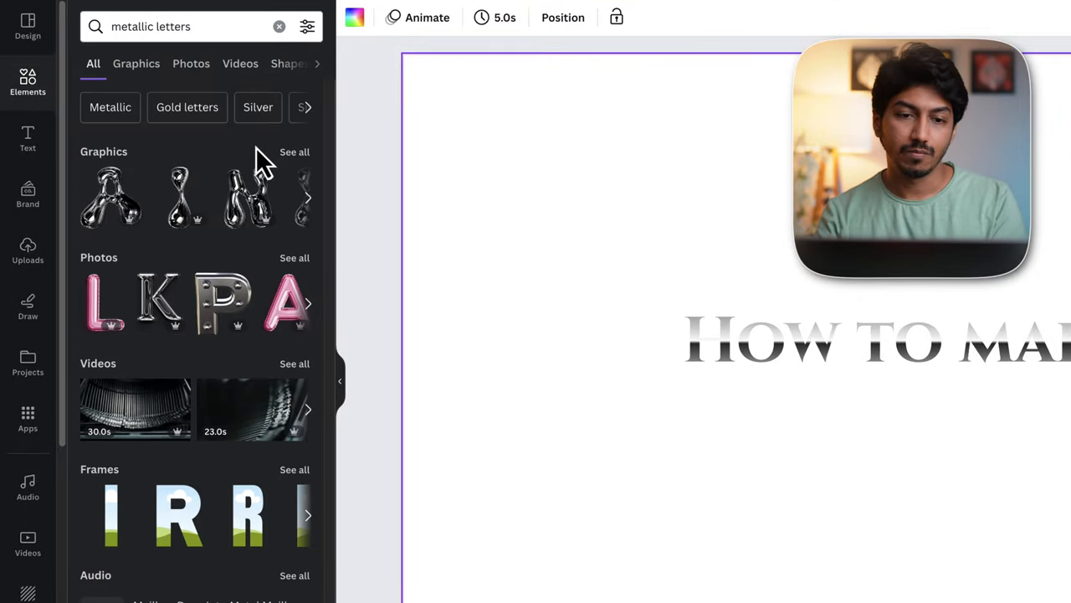
click(191, 64)
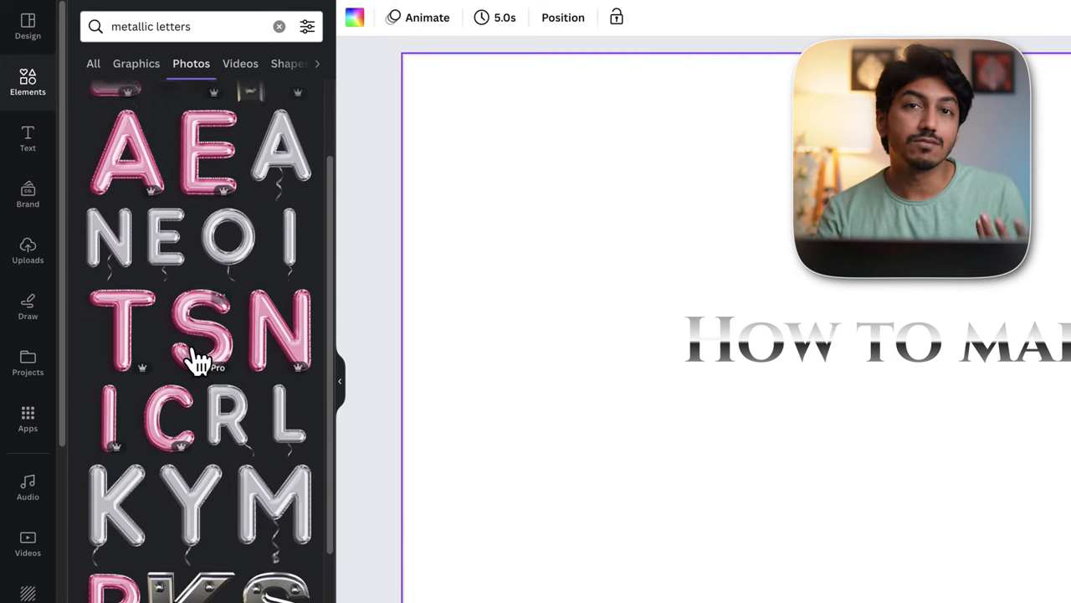
click(136, 64)
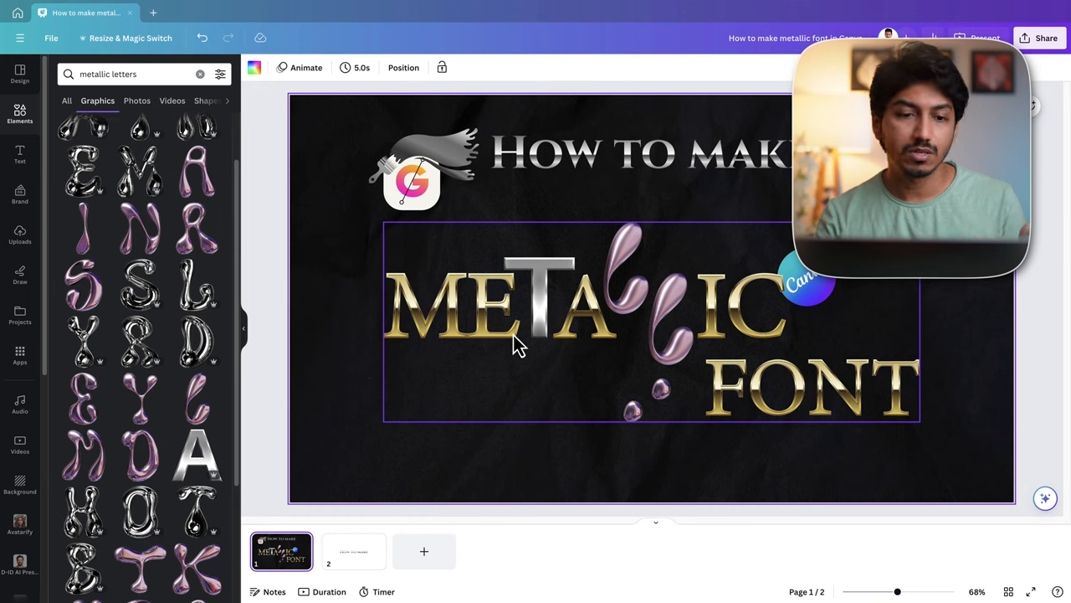
mouse_move(750, 334)
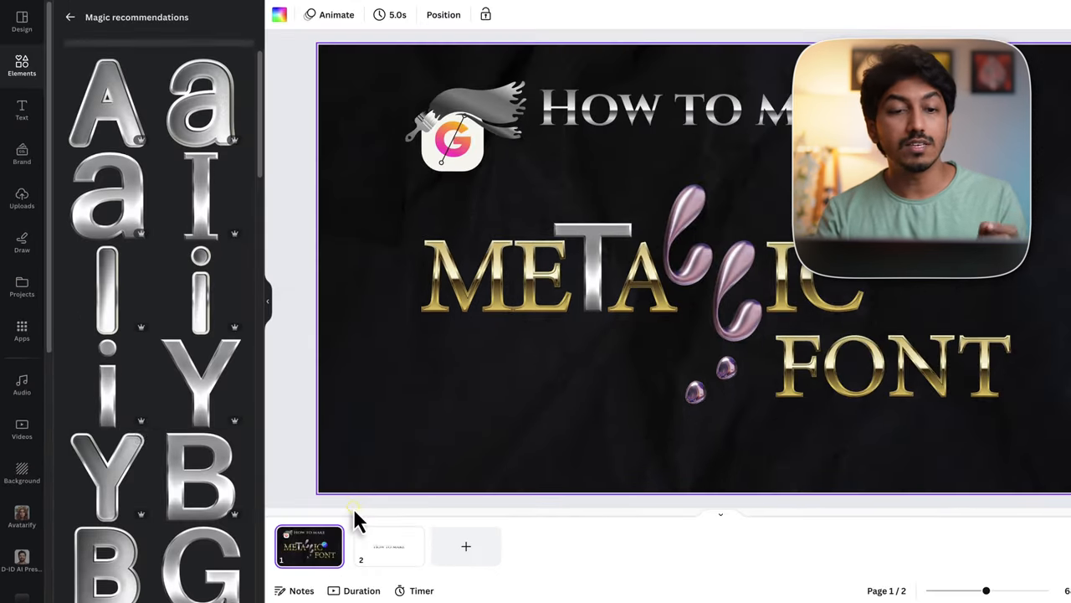
scroll(down, 3)
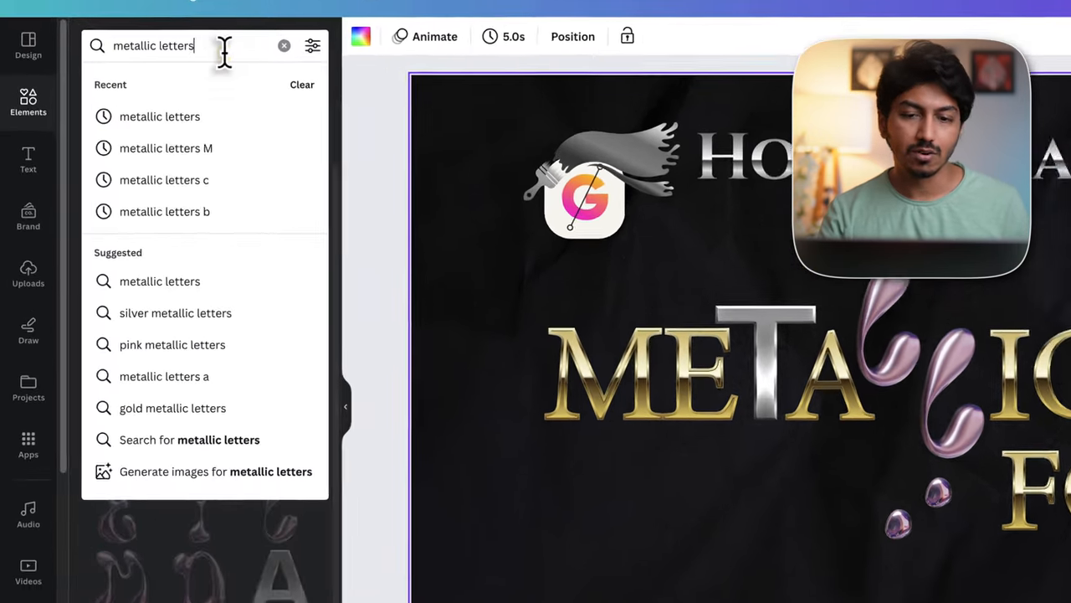
Trim the search back to 'metallic letter' to refine it.
key(Backspace)
text( c)
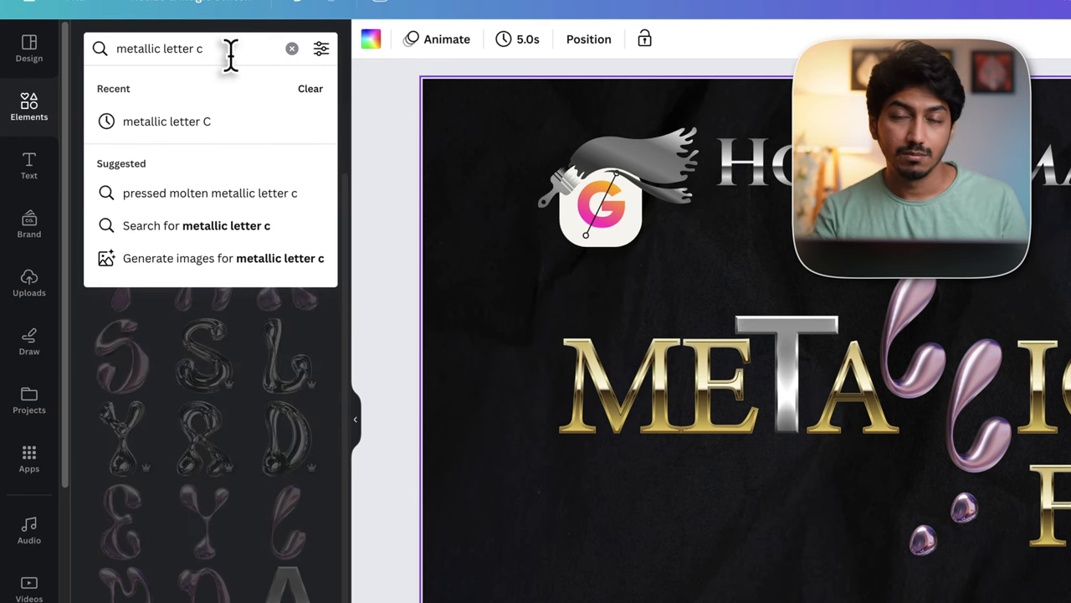
key(Backspace)
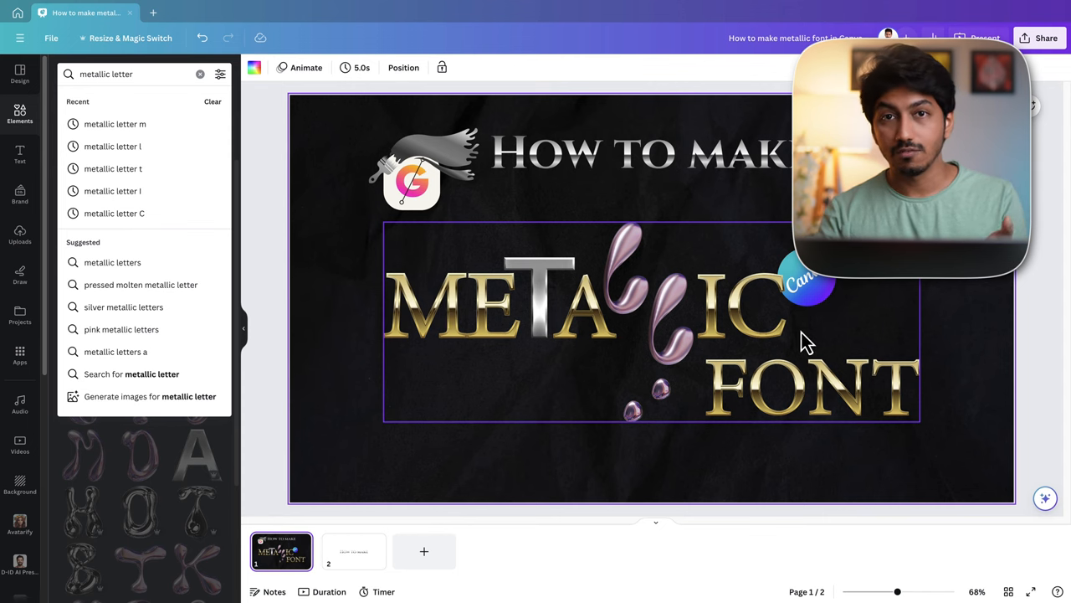
mouse_move(729, 358)
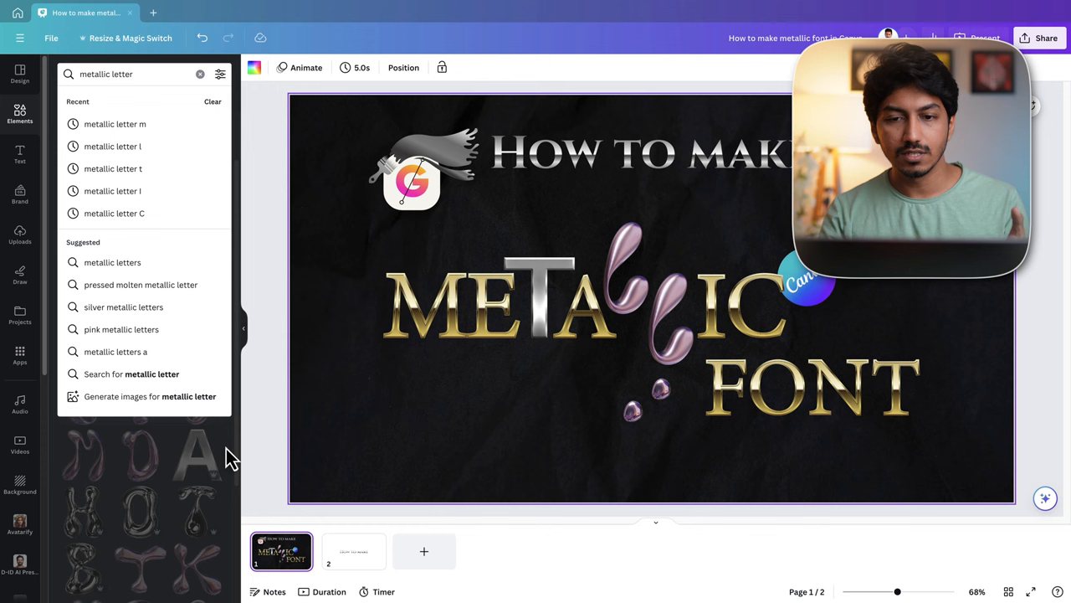
mouse_move(137, 134)
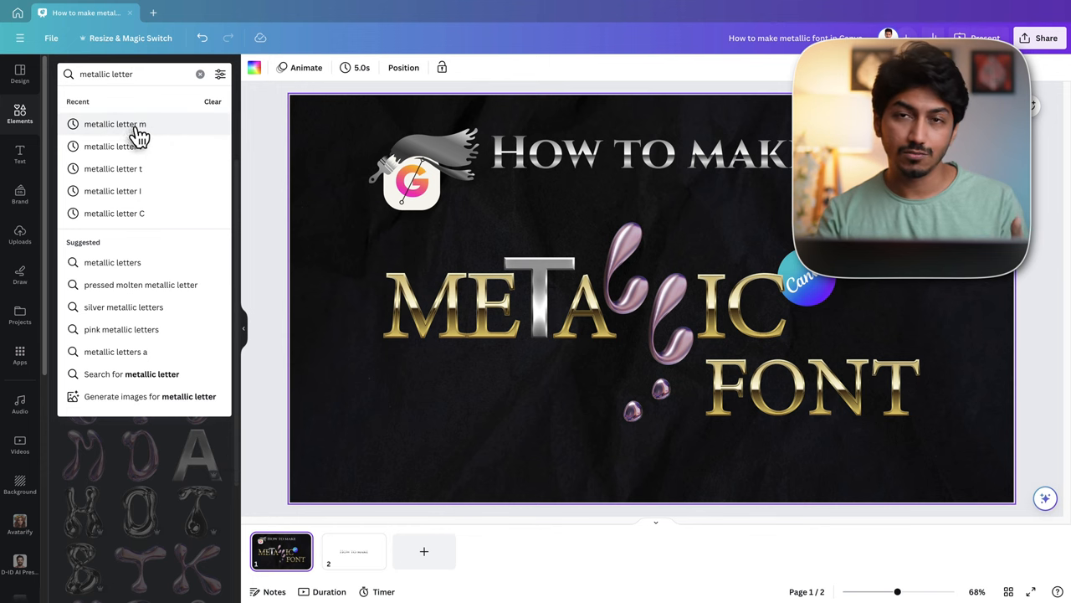
Rerun the recent 'metallic letter m' search for gold letter graphics.
click(114, 124)
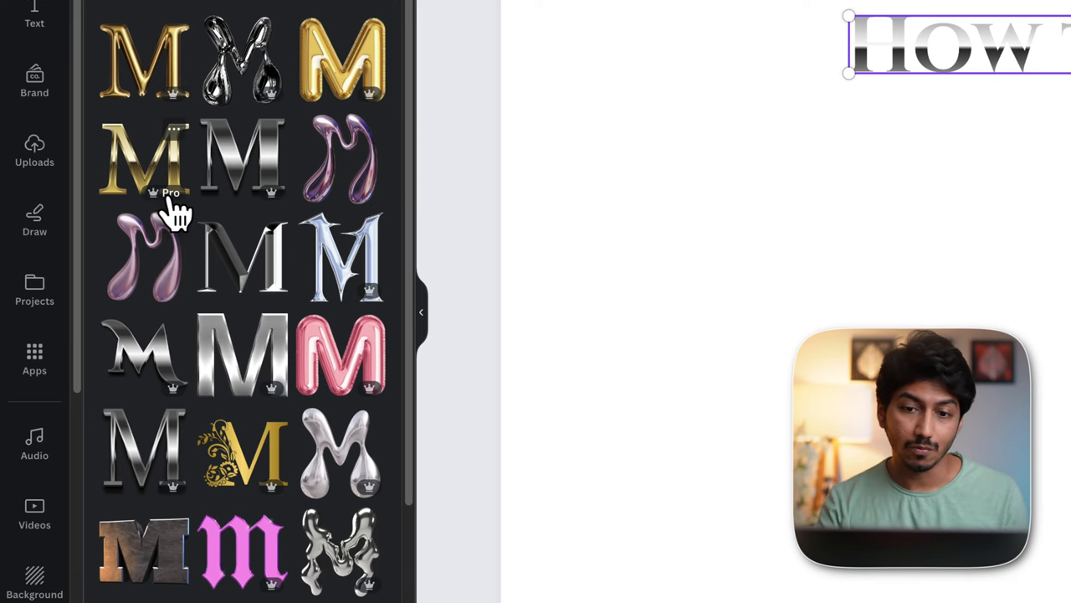
mouse_move(260, 201)
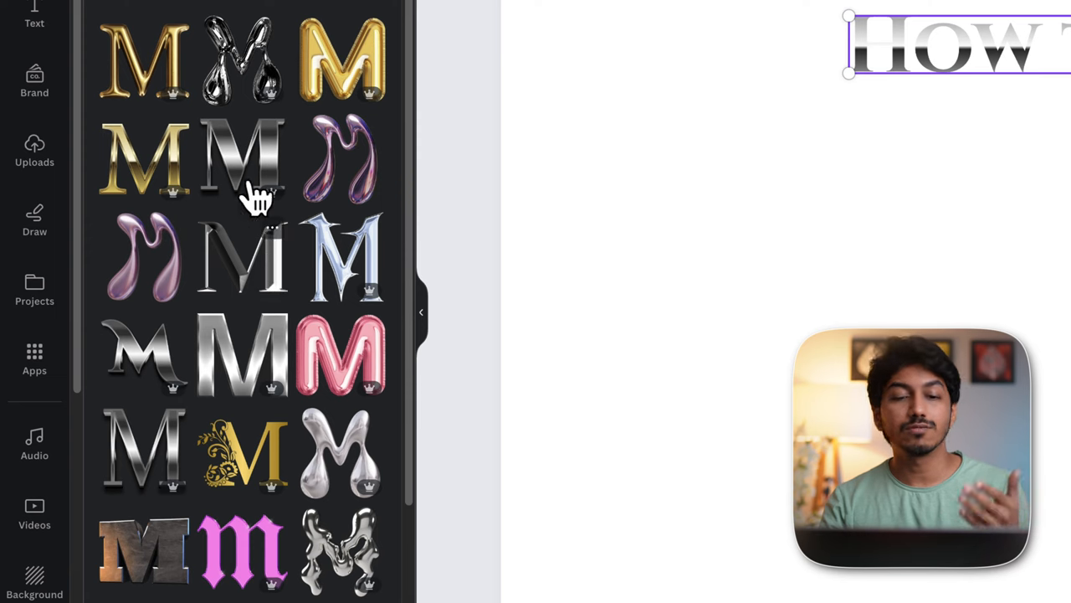
mouse_move(242, 355)
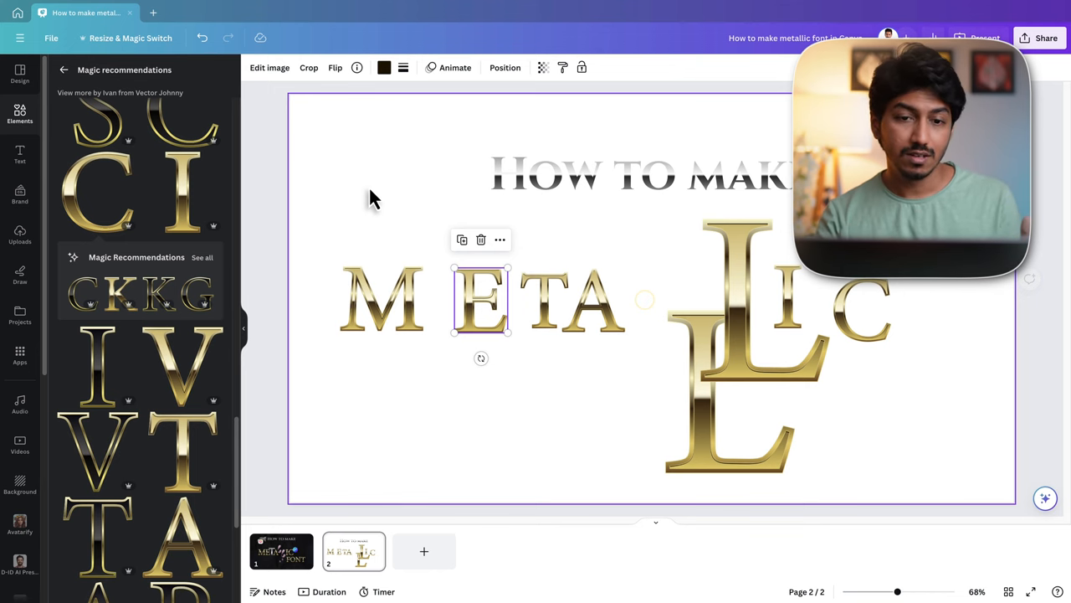
Show rulers and guides, then move the gold T into line beside E and A.
click(50, 37)
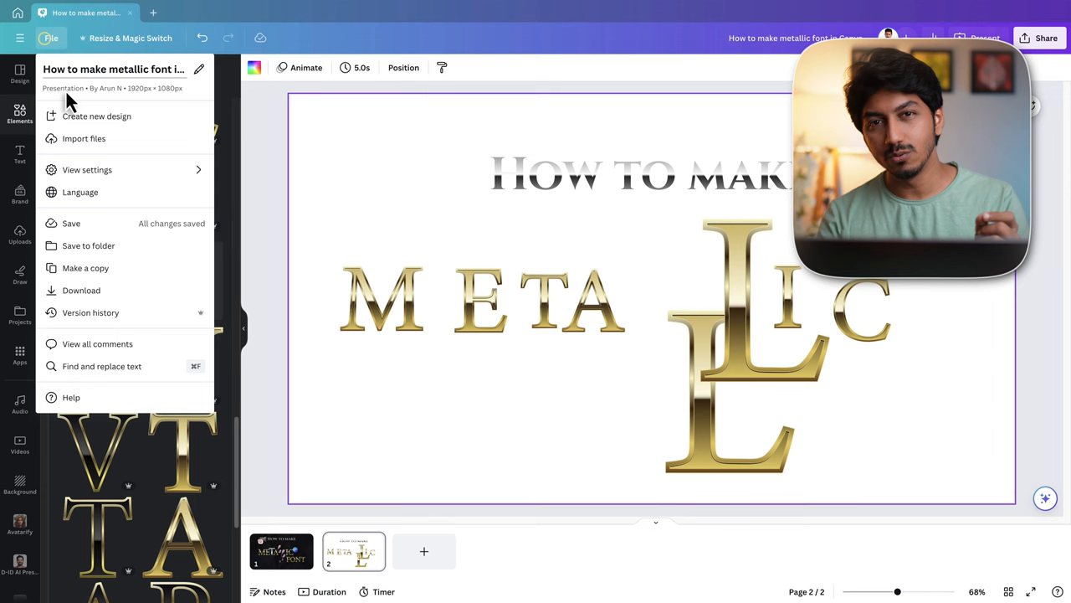
click(87, 169)
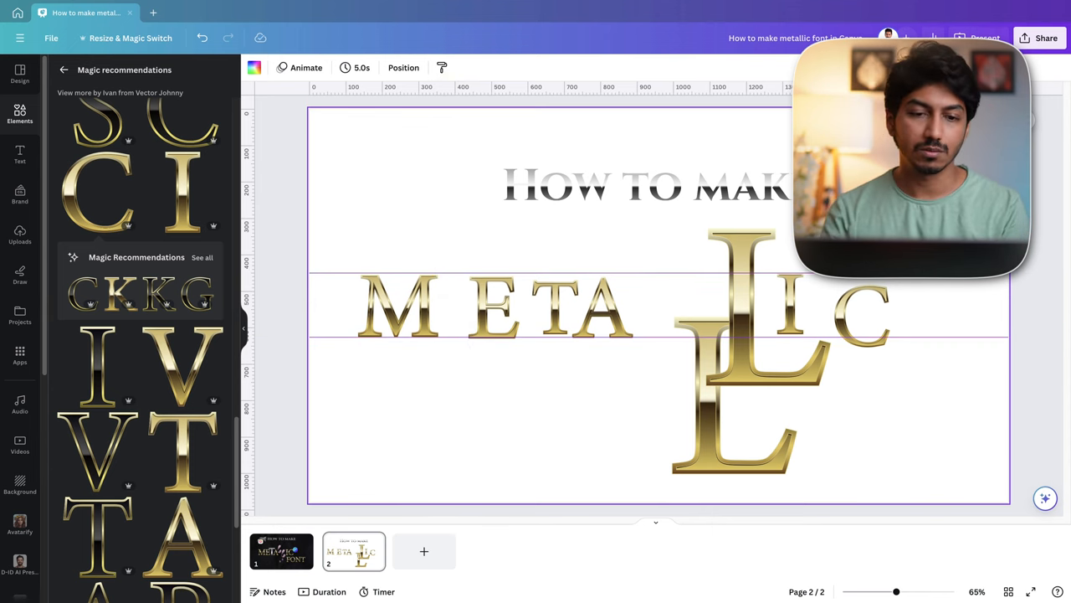
click(399, 305)
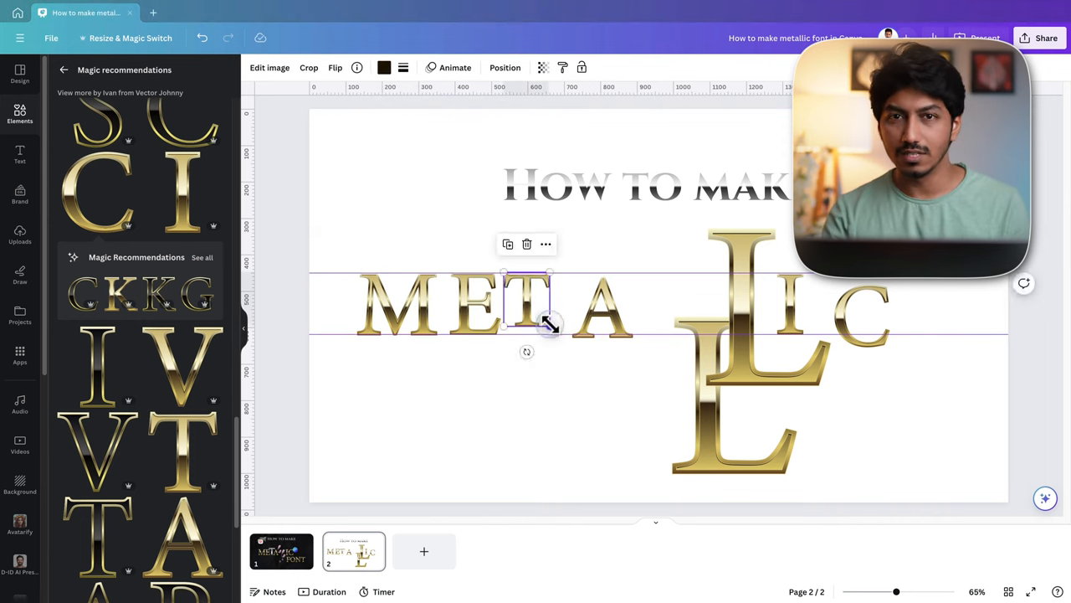
drag(549, 324, 683, 276)
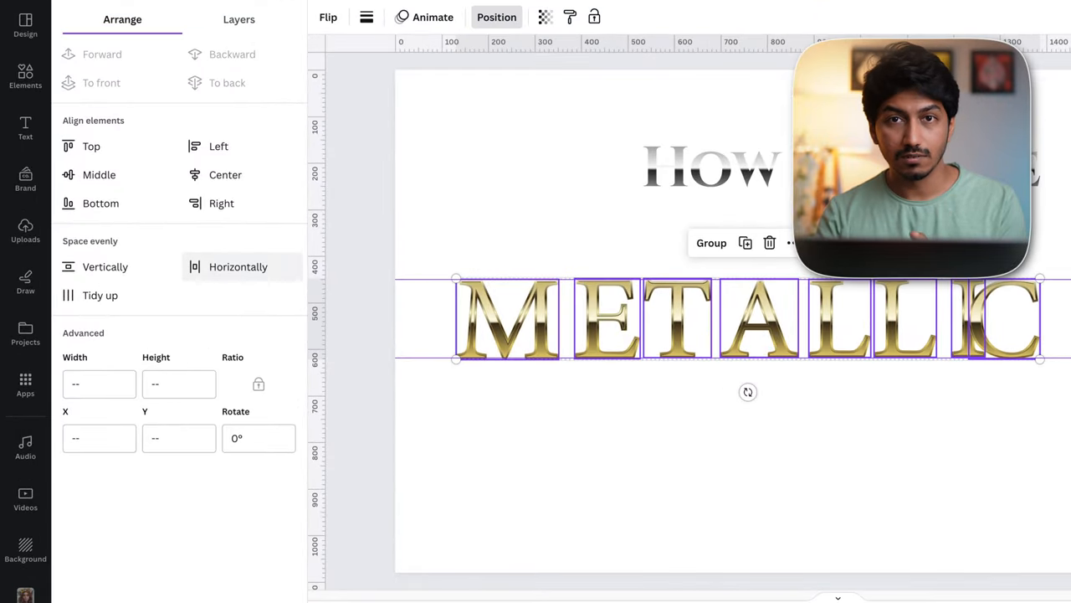
Group the METALLIC letters and set a horizontal guide along the word's bottom edge.
right_click(745, 326)
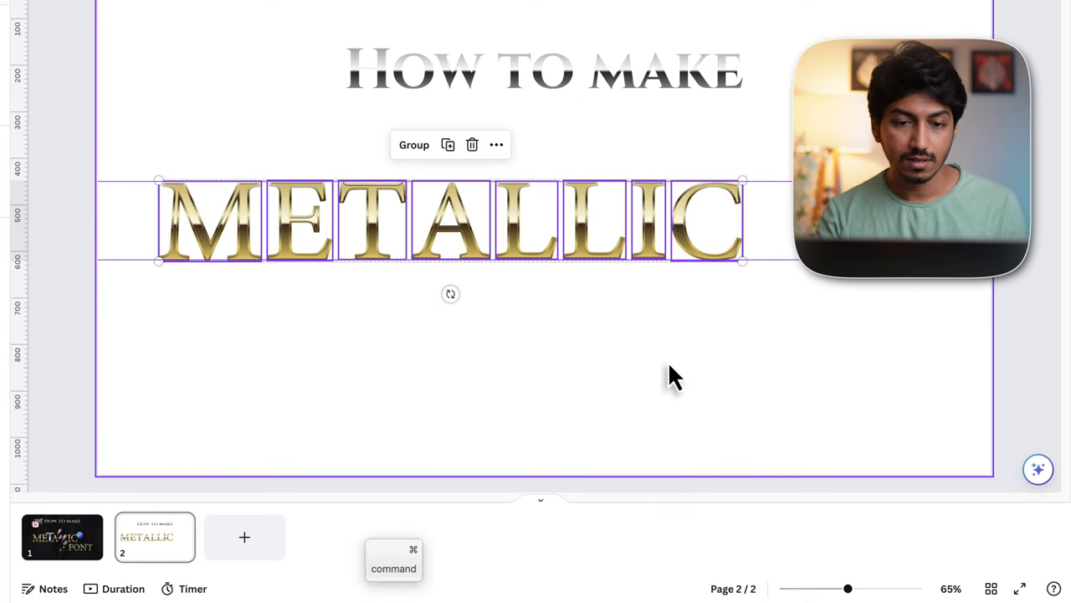
click(414, 144)
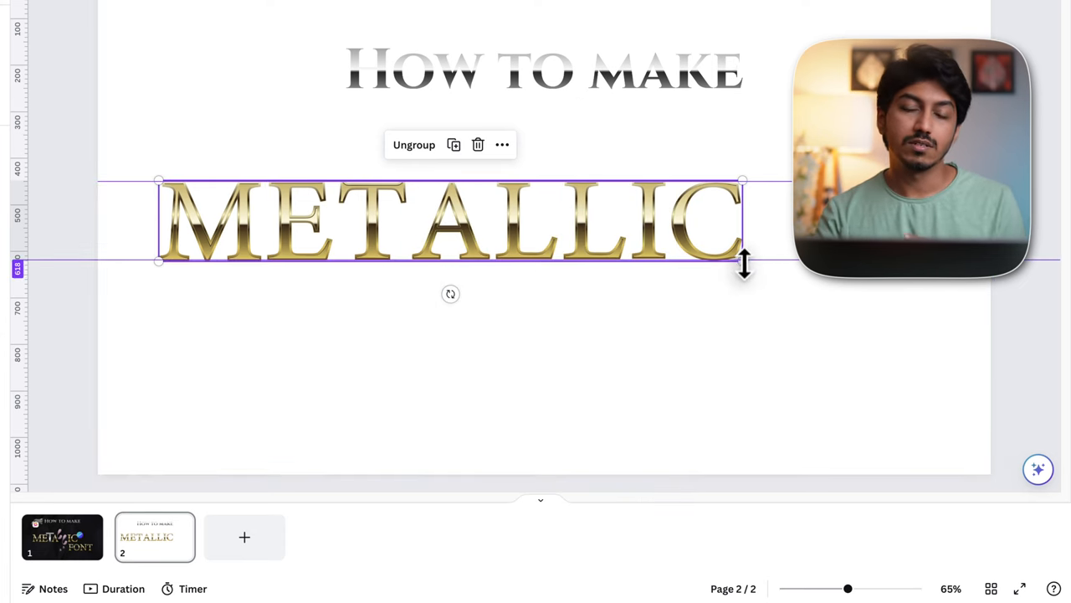
drag(743, 264, 749, 284)
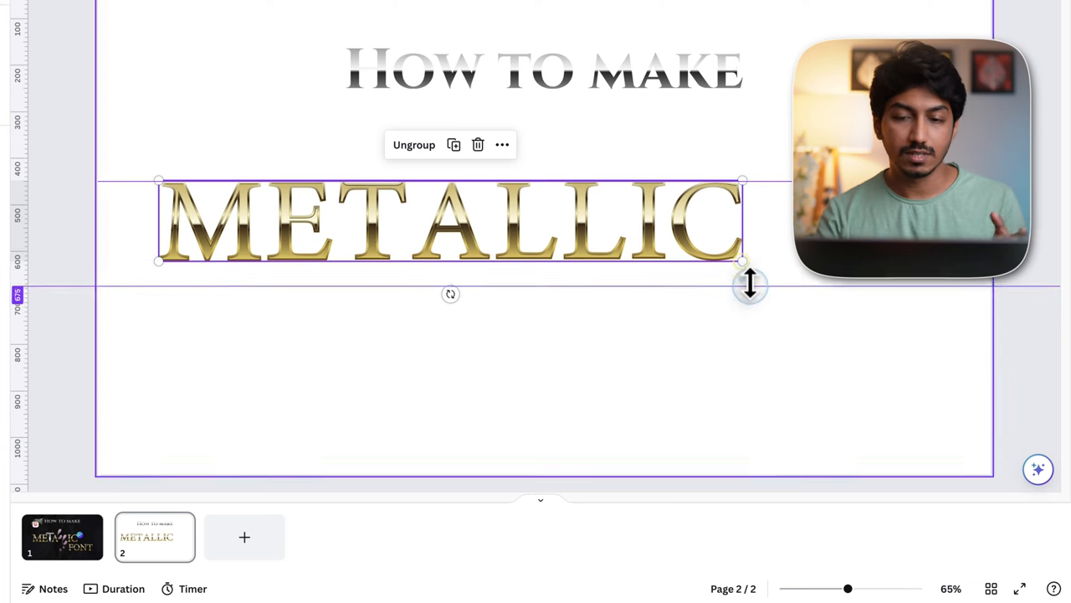
drag(750, 285, 746, 265)
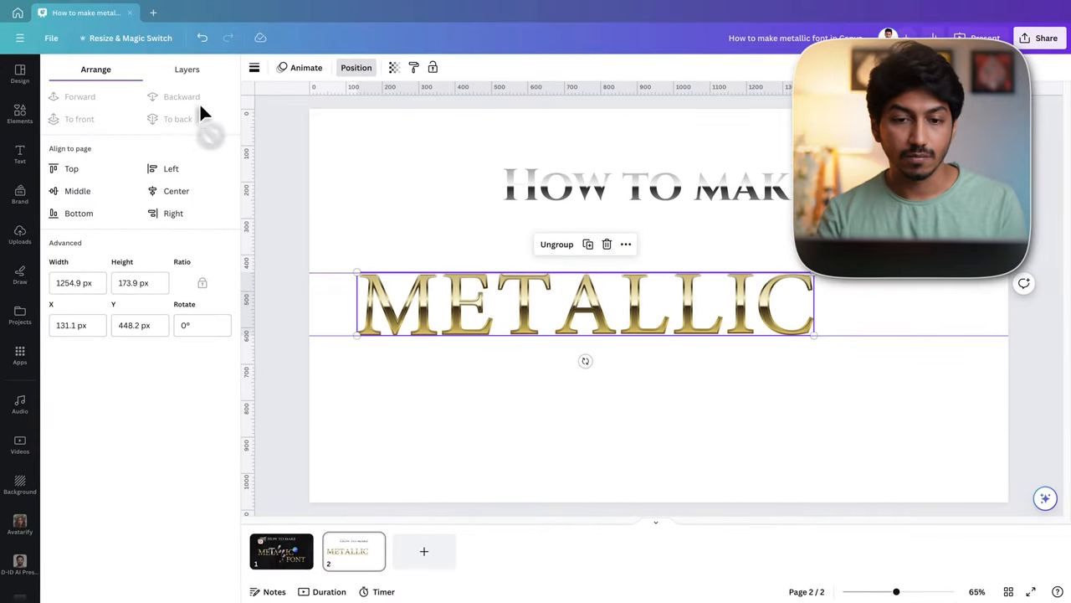
Lock the guides via File > View settings and slightly enlarge the METALLIC group.
click(50, 36)
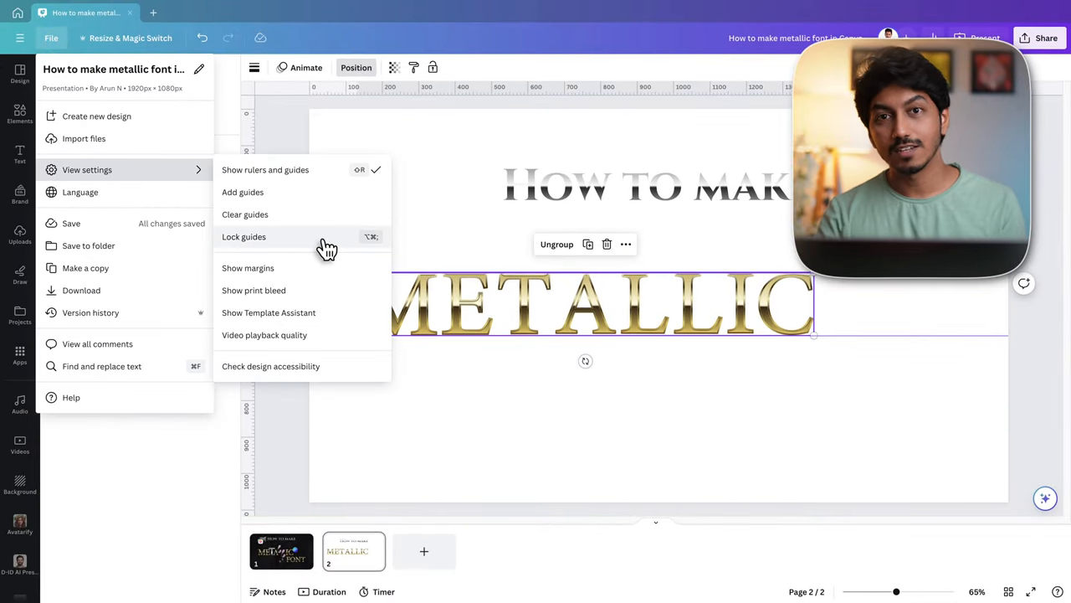
click(244, 236)
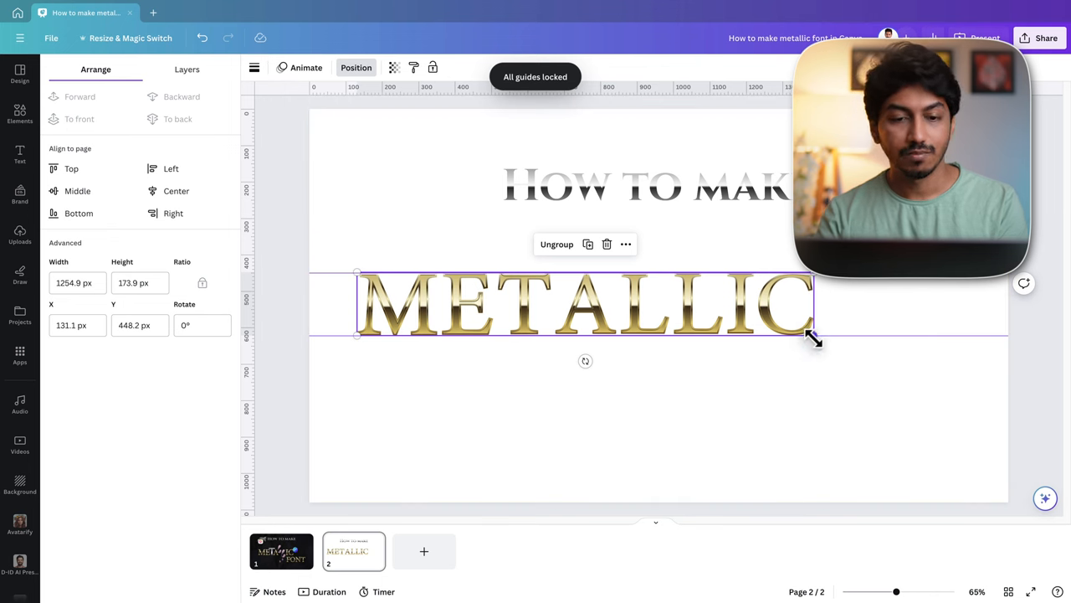
drag(812, 338, 817, 343)
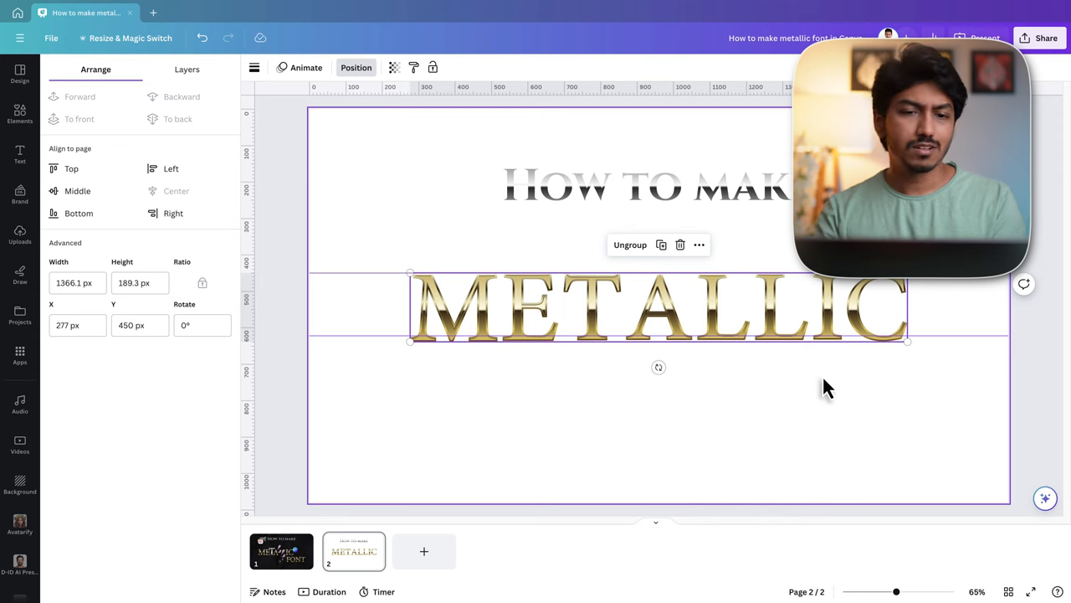
click(50, 37)
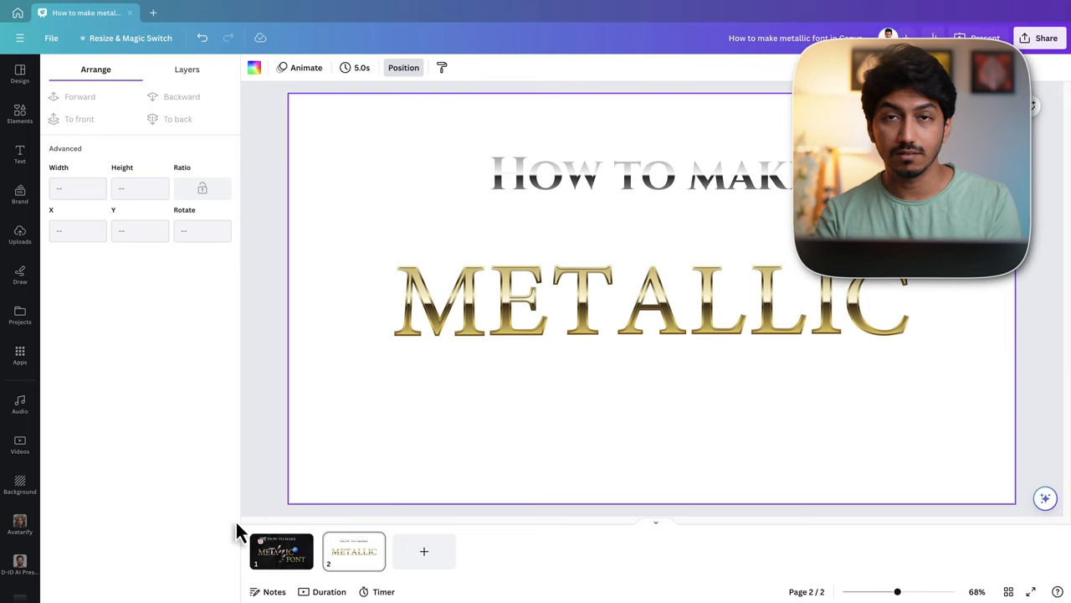
Search Elements for 'metallic letter t' and drop the silver T into the gap in METALLIC.
click(282, 550)
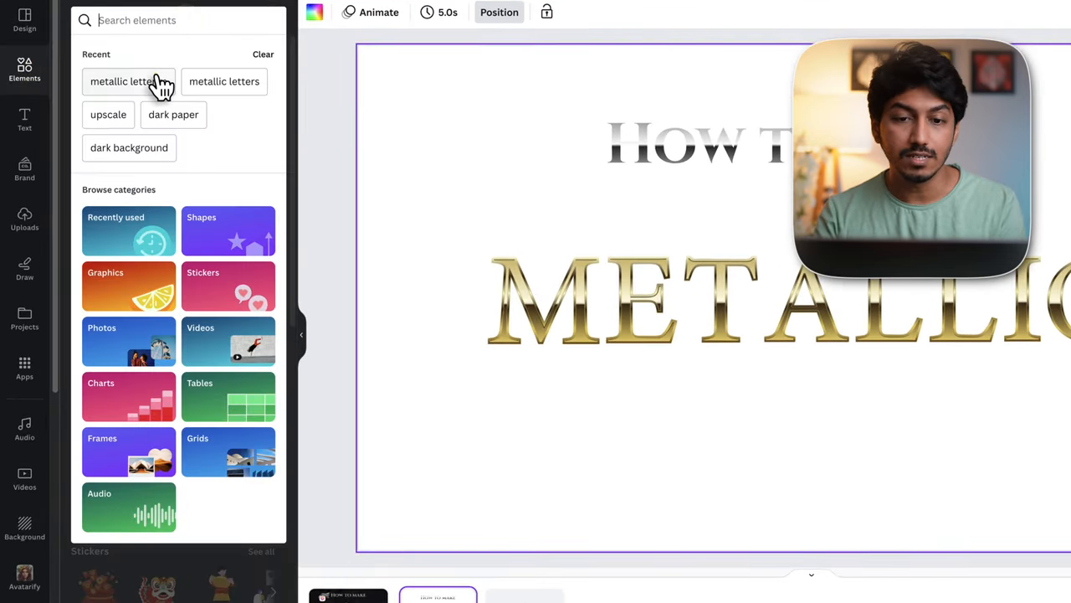
text(metallic letter t)
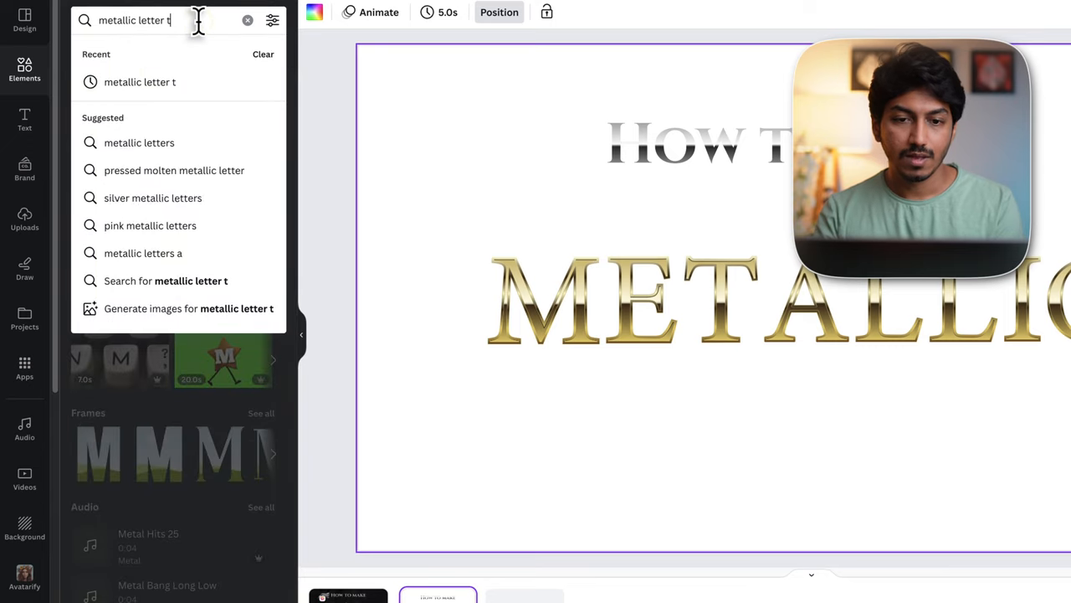
key(Enter)
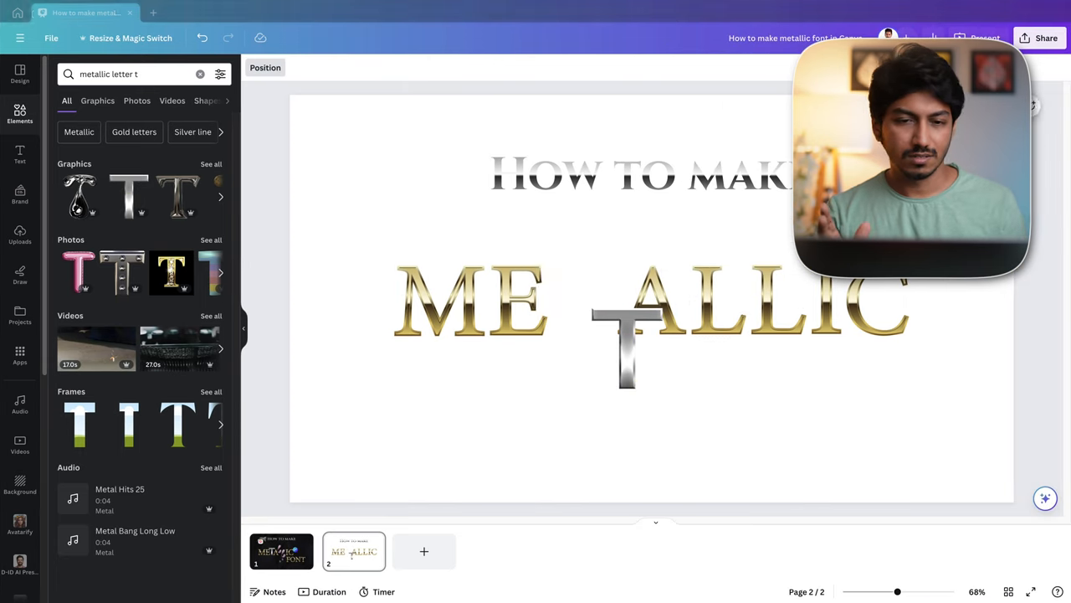
drag(628, 352, 560, 298)
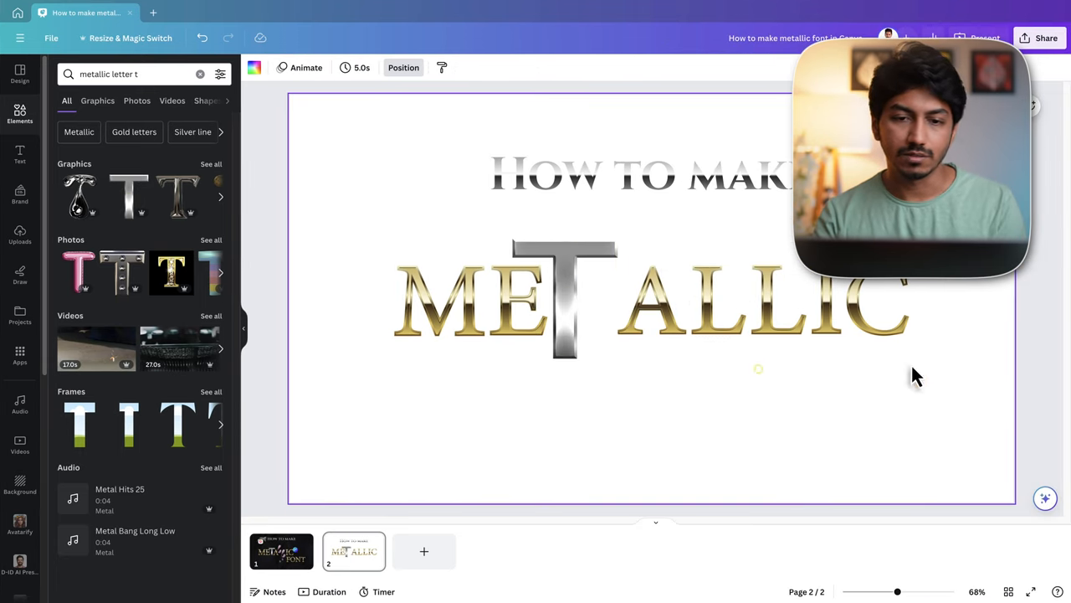
click(716, 302)
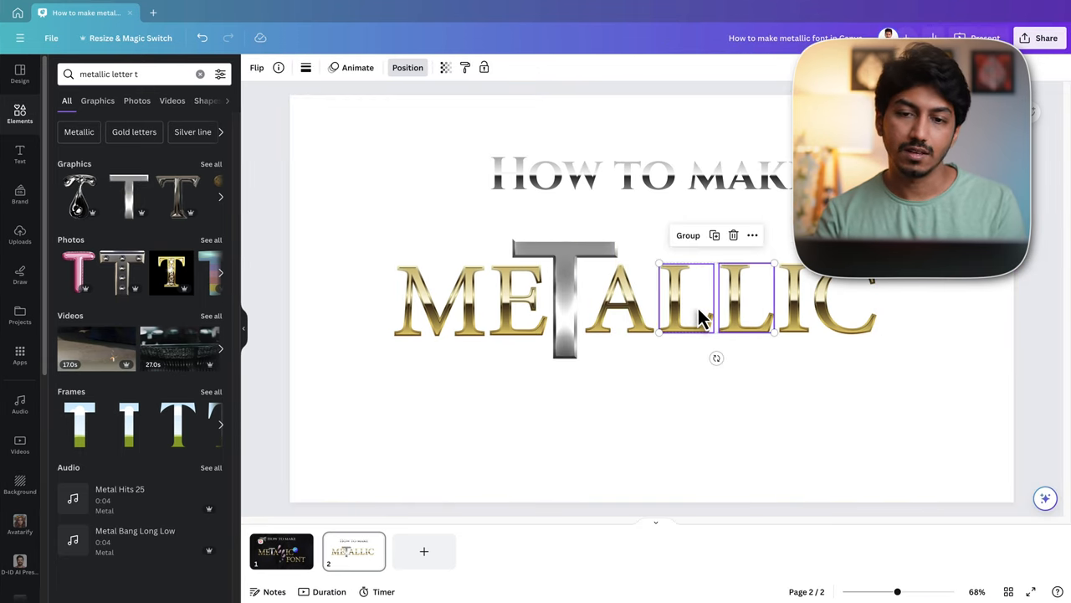
click(281, 551)
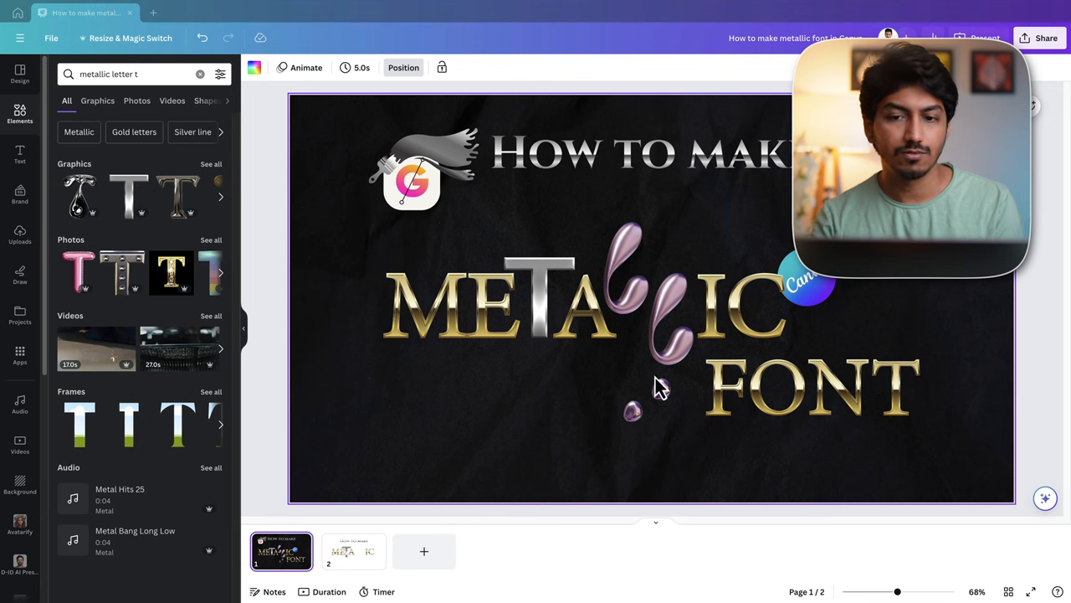
Add two pink molten L graphics and stagger them in place of the gold Ls.
click(126, 74)
text(l)
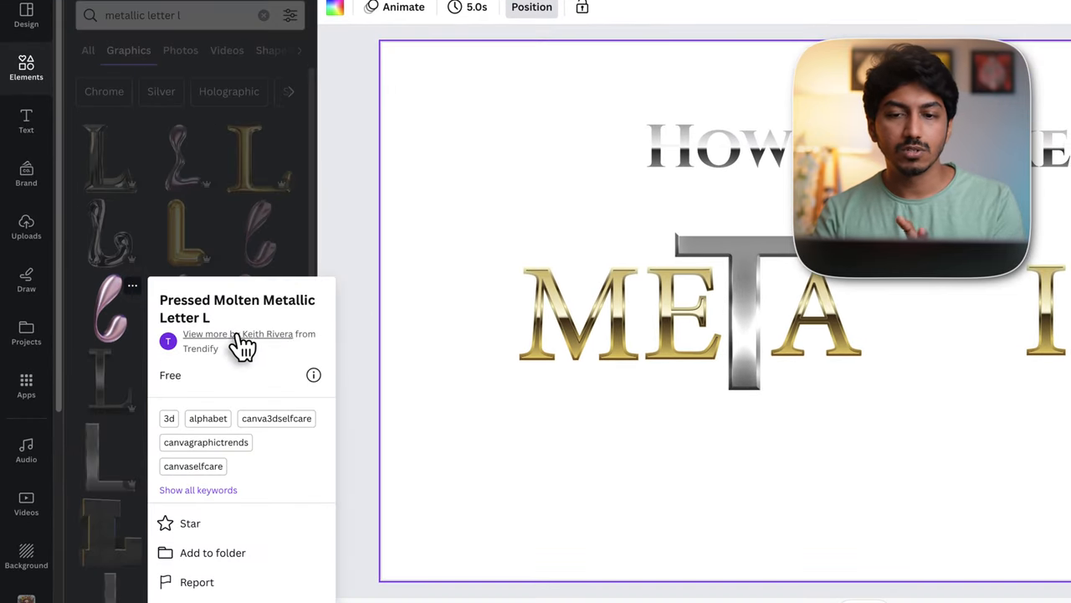
mouse_move(115, 318)
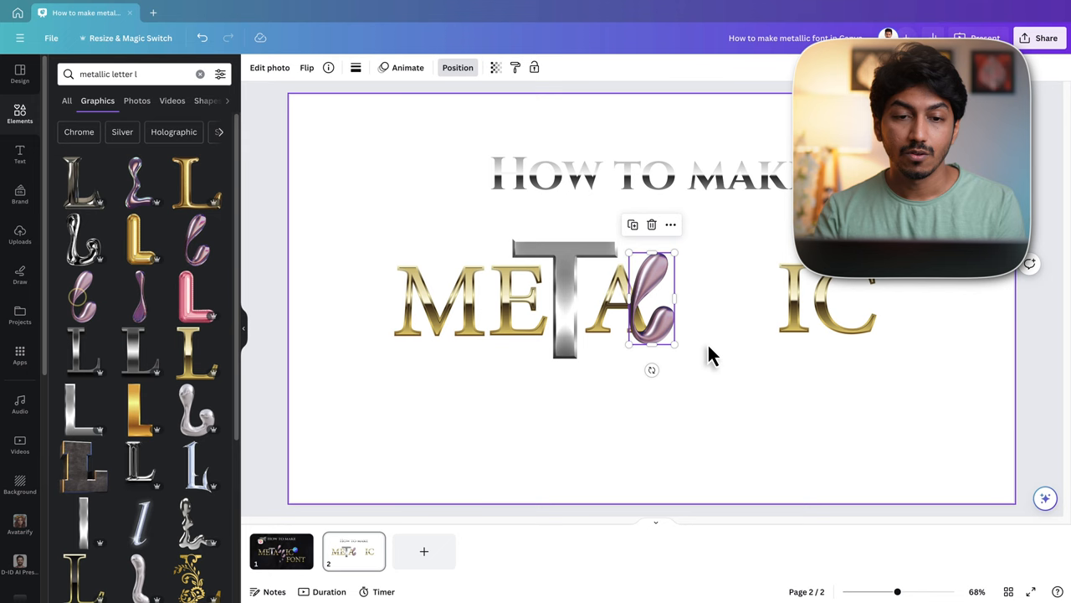
drag(653, 301, 683, 288)
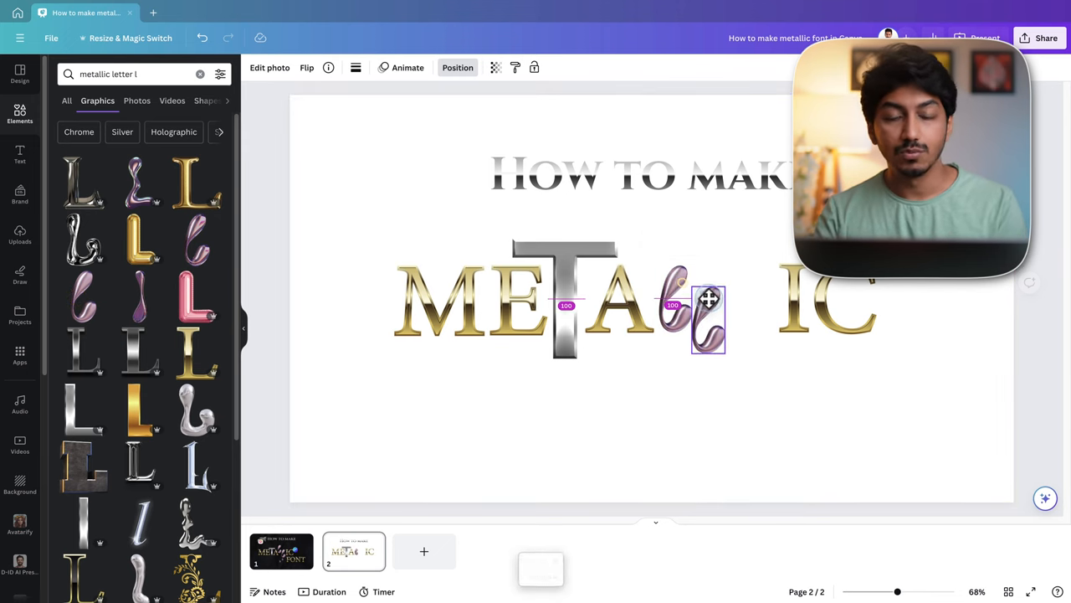
drag(706, 315, 676, 271)
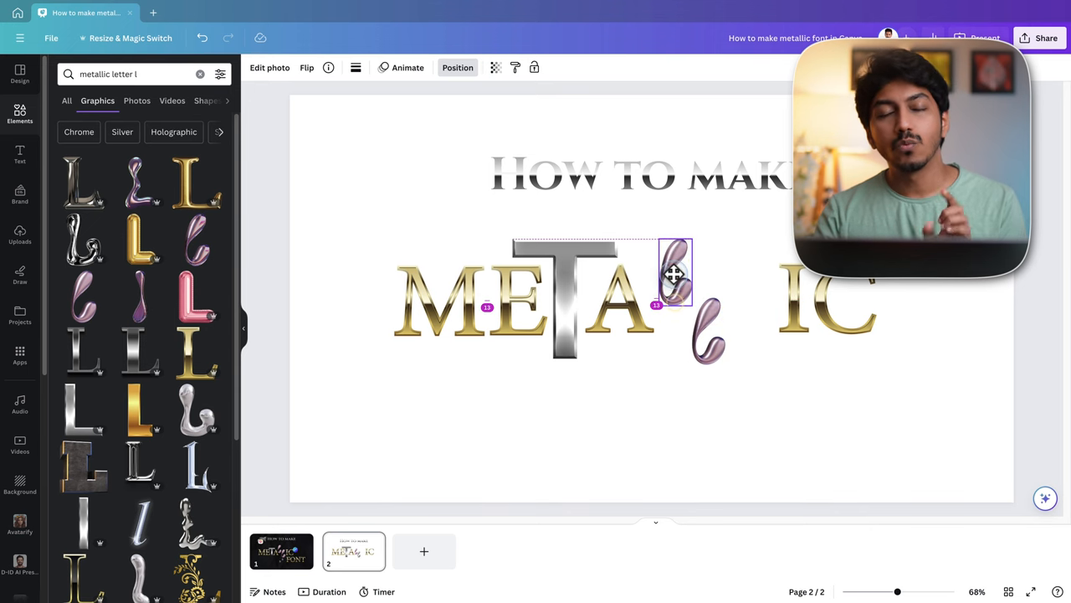
drag(676, 275, 710, 332)
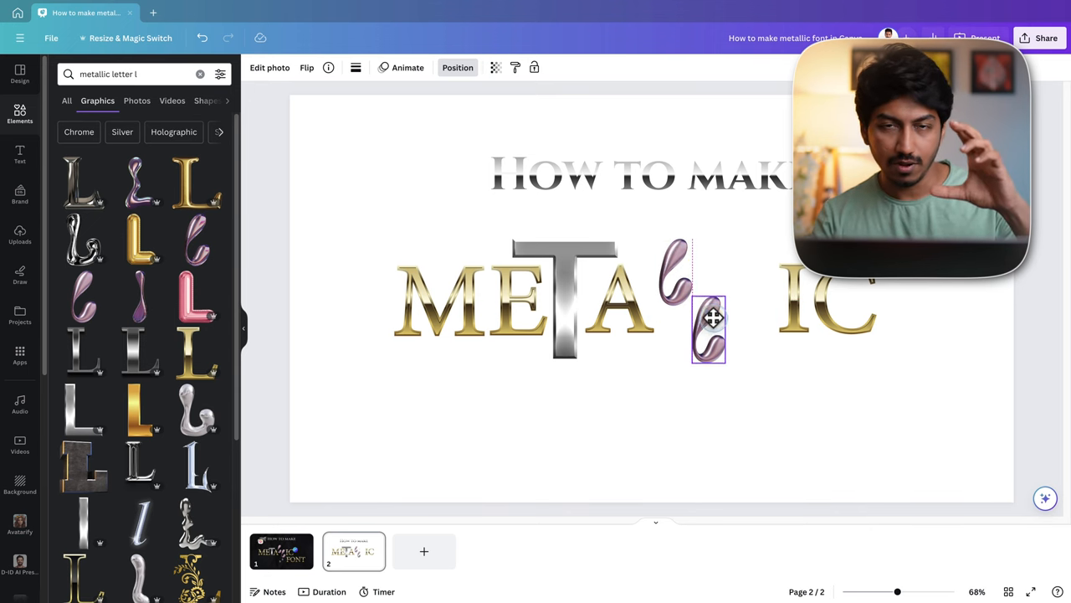
drag(710, 331, 703, 321)
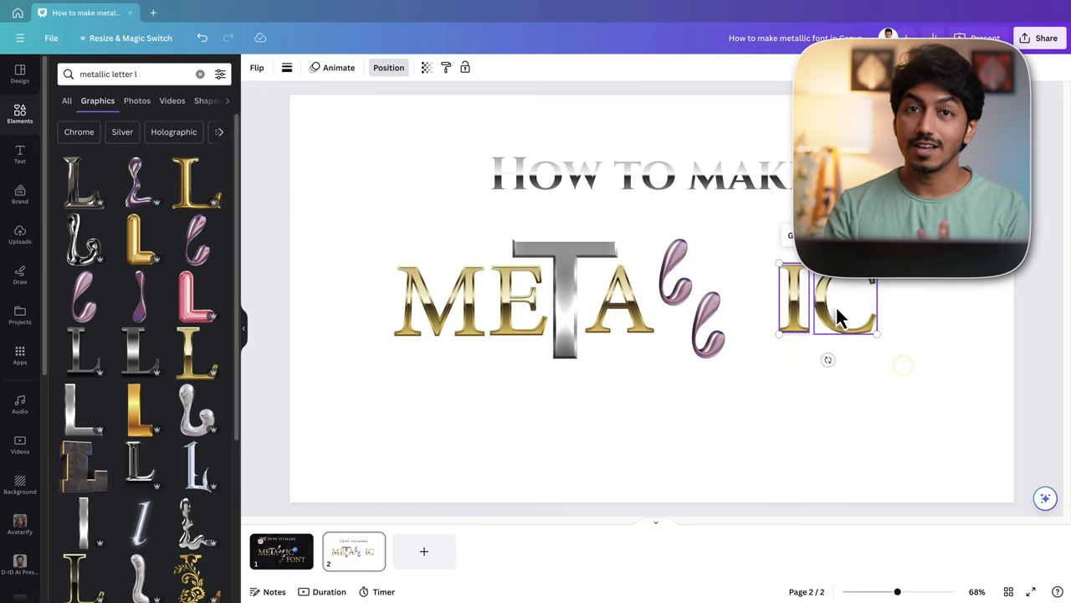
Slide I and C left to close the gap after the pink Ls.
drag(829, 301, 773, 303)
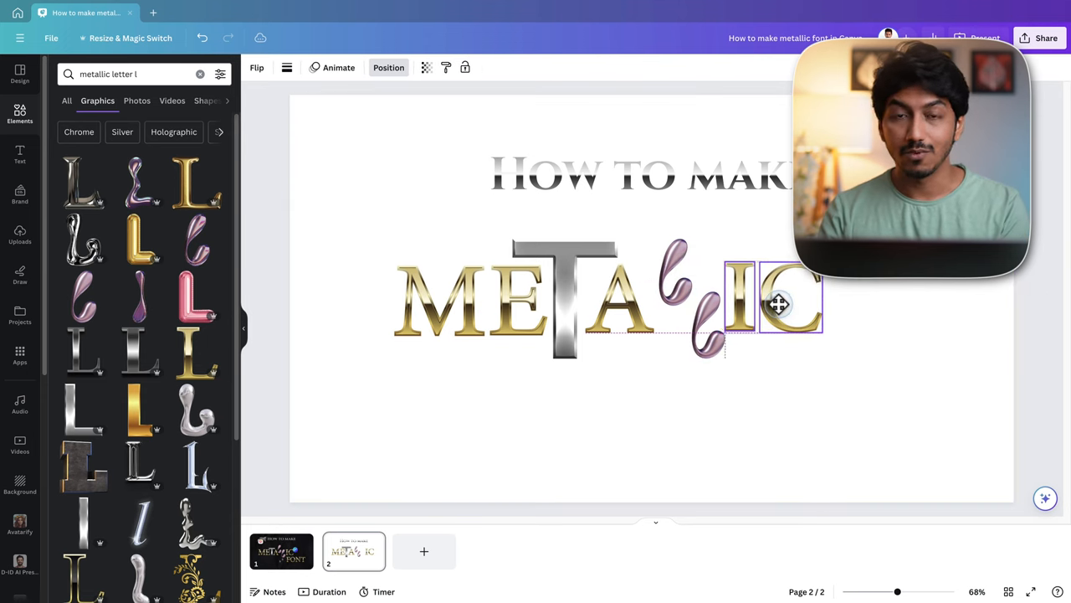
click(126, 74)
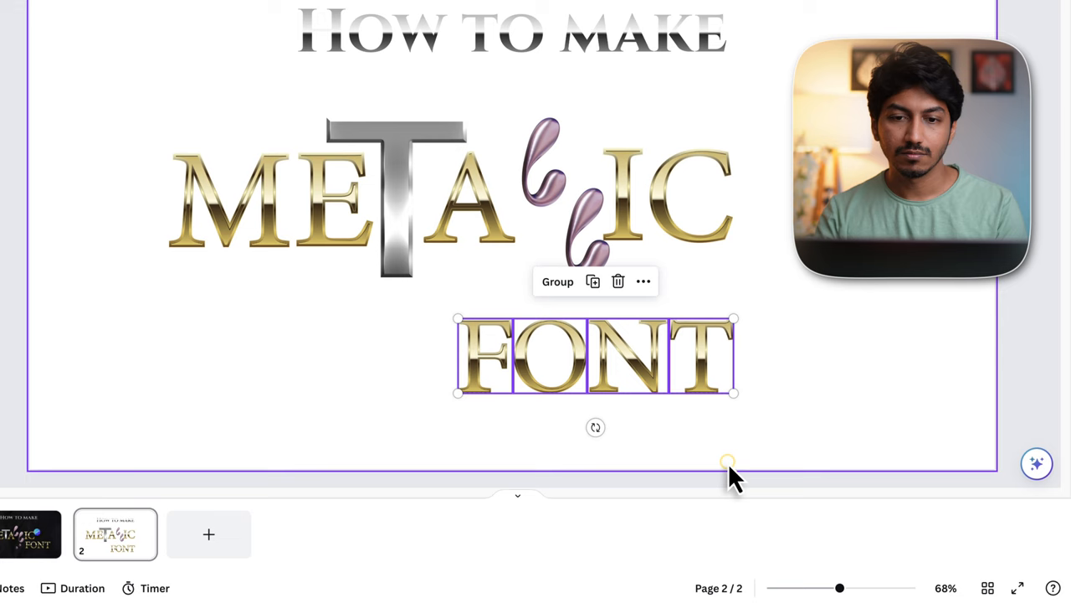
Drag the gold FONT letters into place directly beneath METALLIC.
drag(595, 355, 795, 316)
text(d)
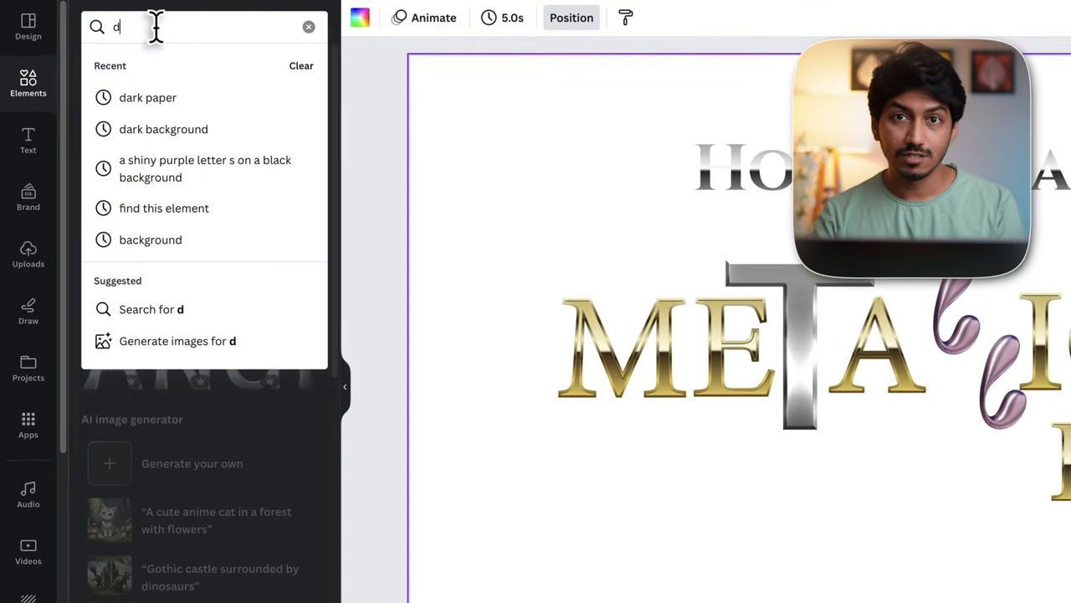
Find a 'dark paper' crumpled photo and set it as the page background.
text(ark paper)
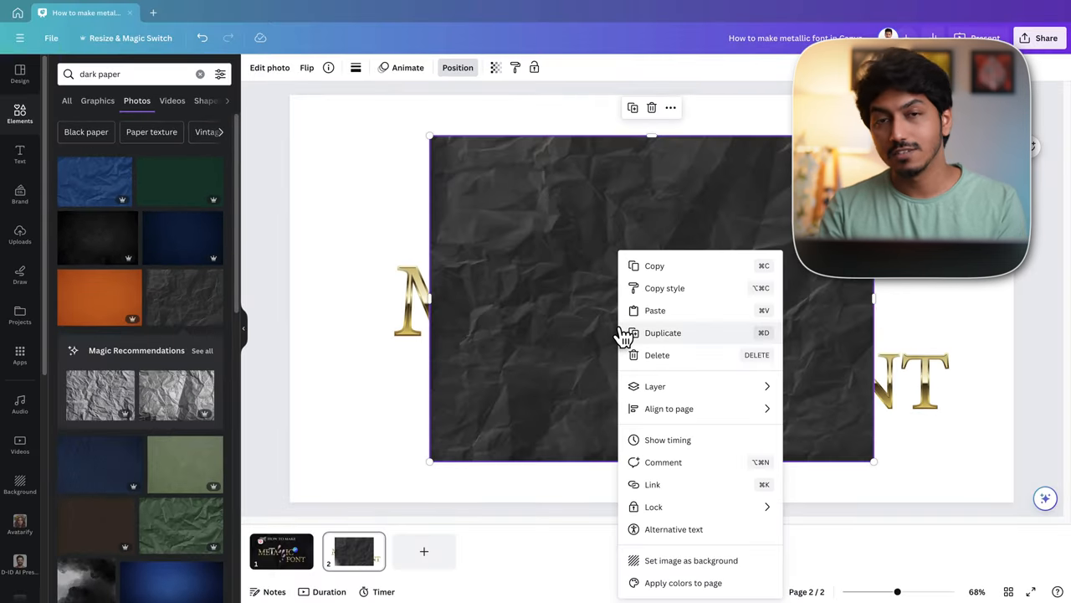
click(293, 104)
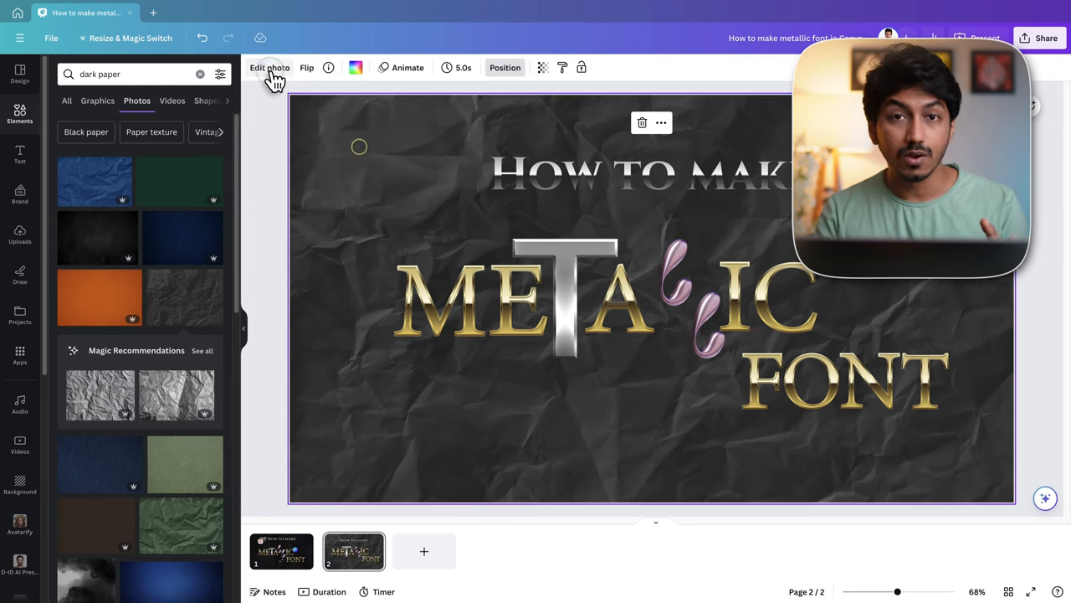
Adjust the paper background to brightness -51 and contrast 60.
click(269, 67)
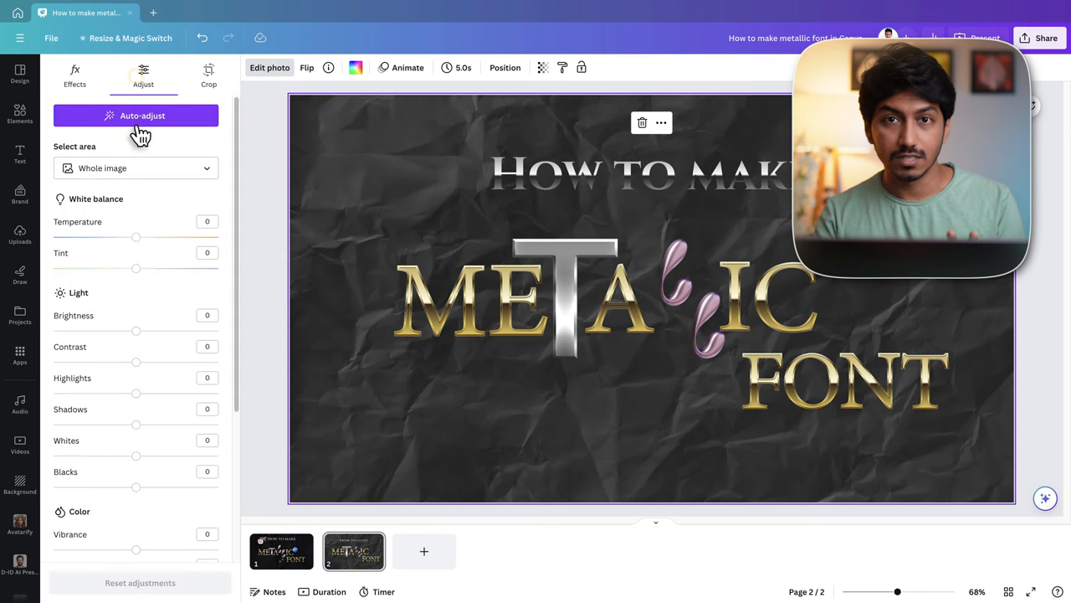
drag(135, 329, 117, 330)
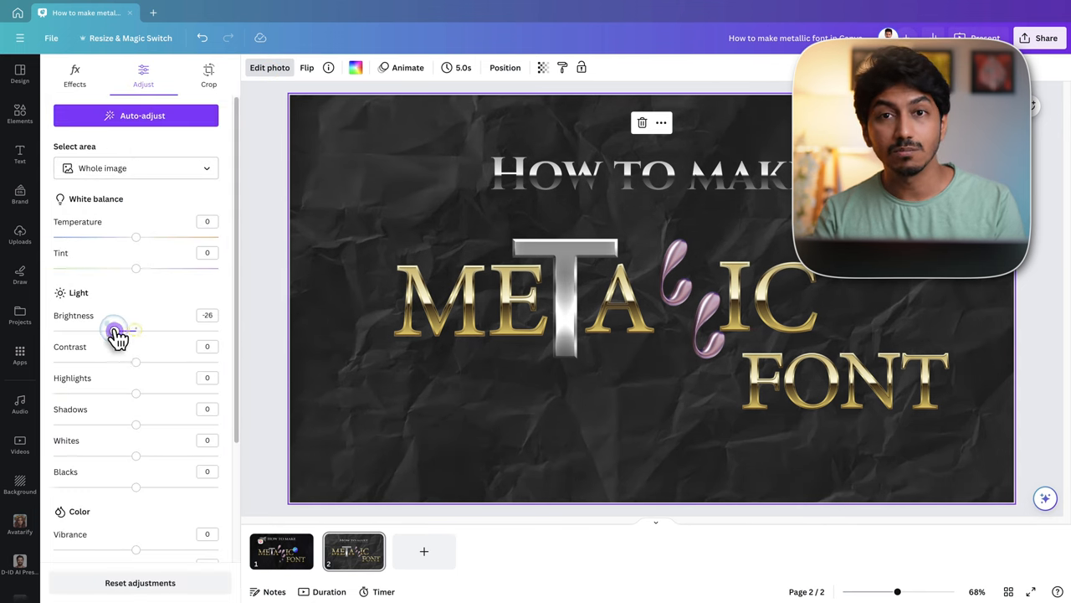
drag(114, 330, 93, 330)
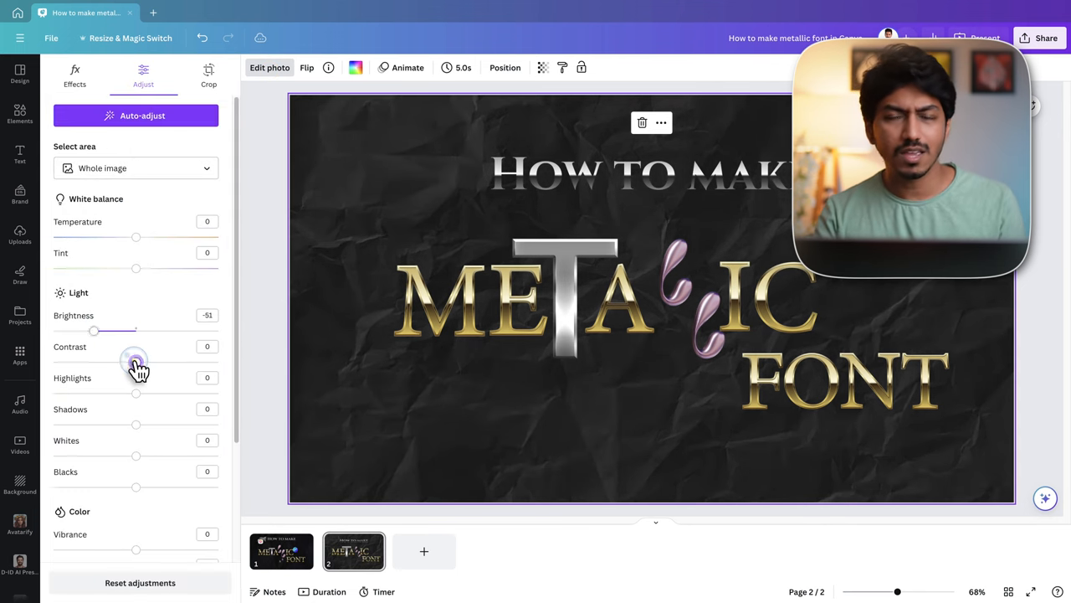
drag(135, 362, 183, 362)
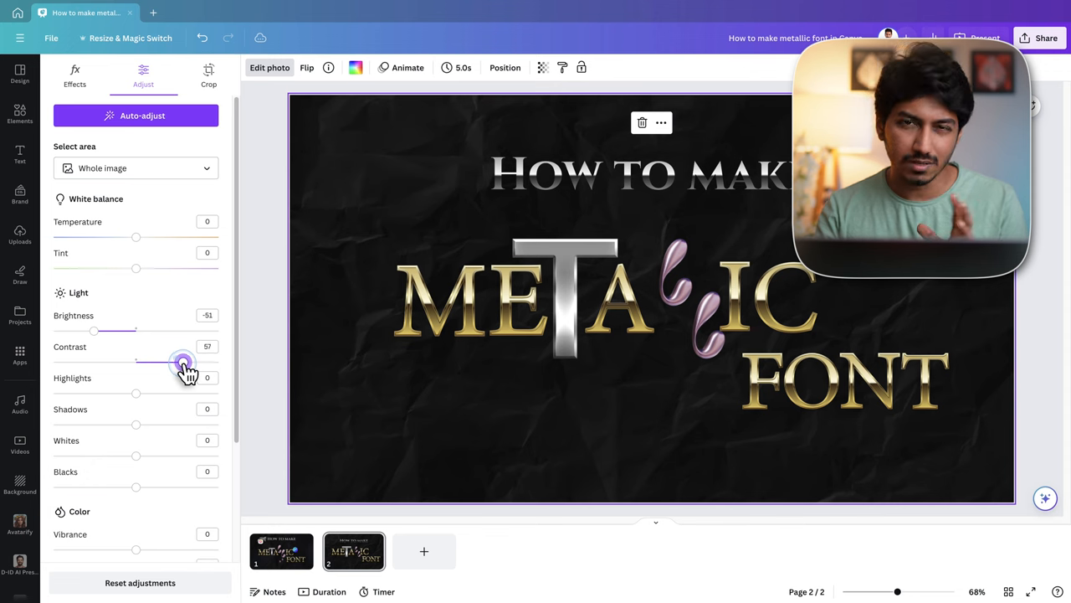
drag(182, 362, 184, 362)
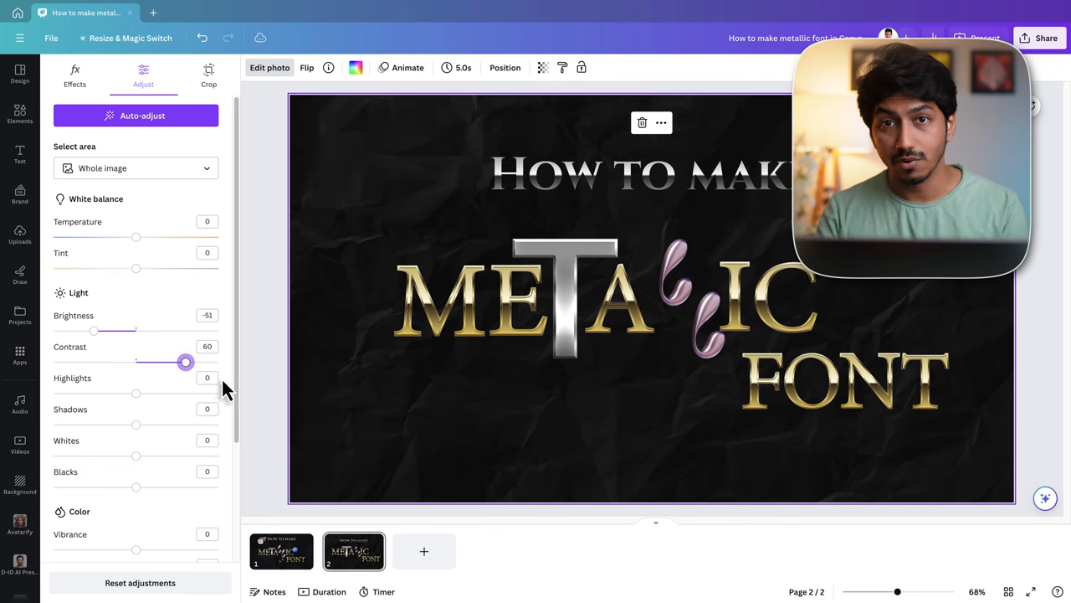